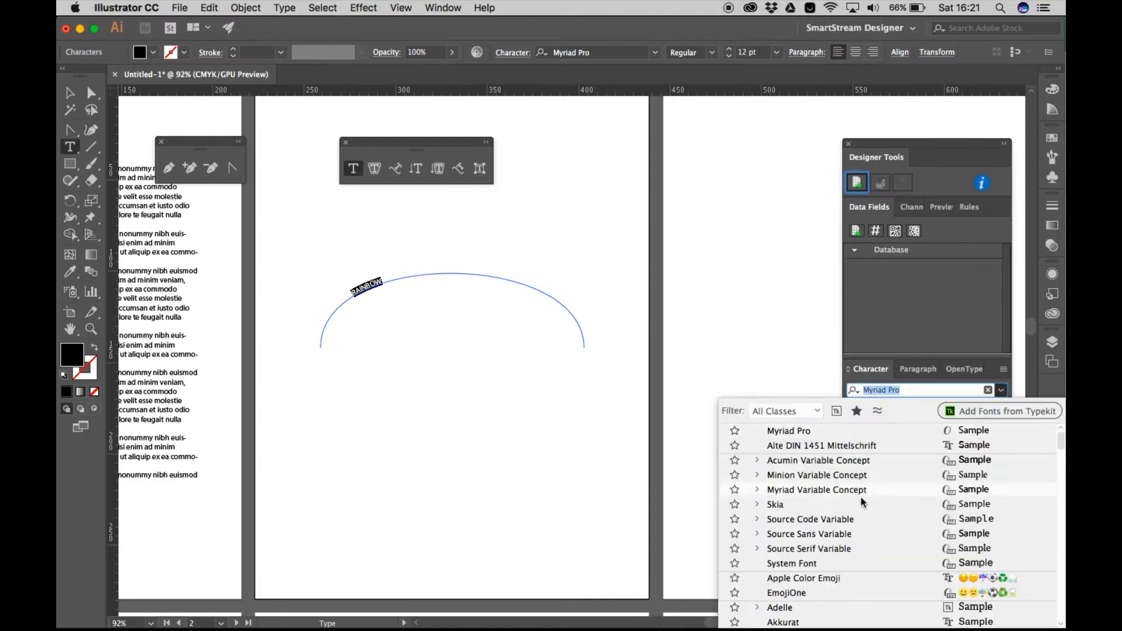
Set the curved RAINBOW text in Avenir Next Heavy at a larger size
{"action": "left_click", "coordinate": [819, 444]}
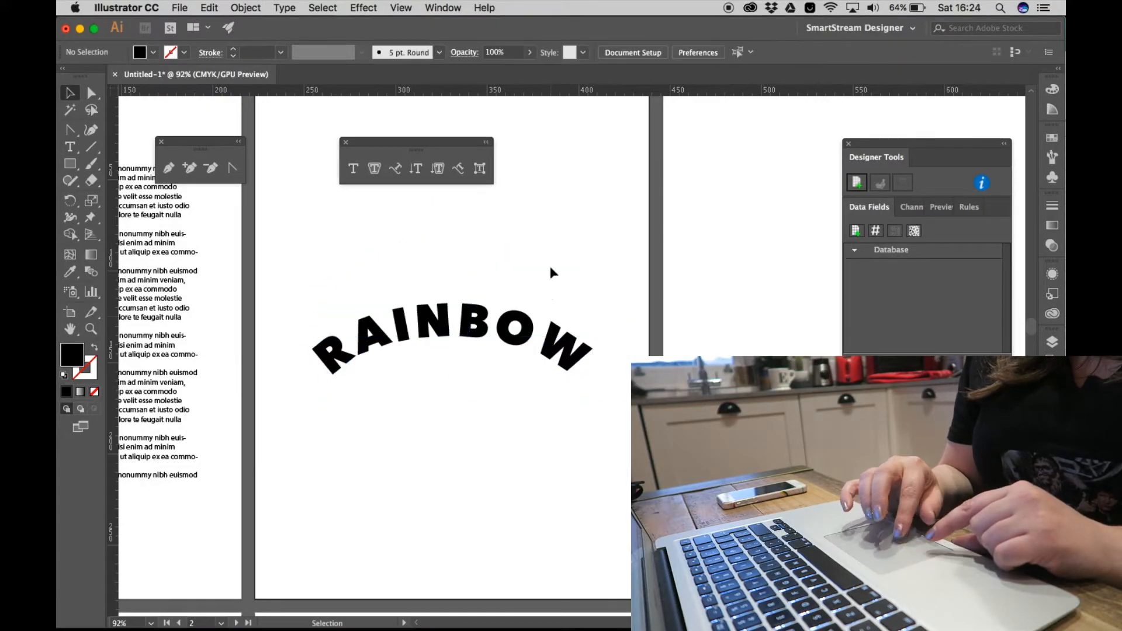
Type 'FOLLOW' in a text frame above the arc and set tracking to 11
{"action": "left_click_drag", "start_coordinate": [321, 210], "coordinate": [591, 277]}
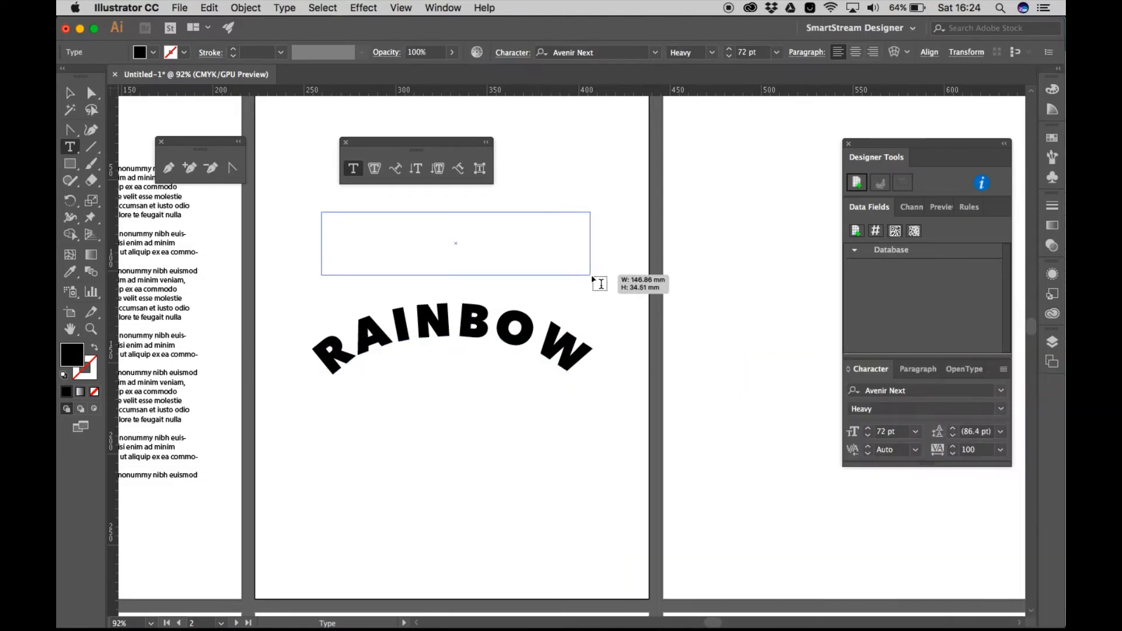
{"action": "type", "text": "Lorem"}
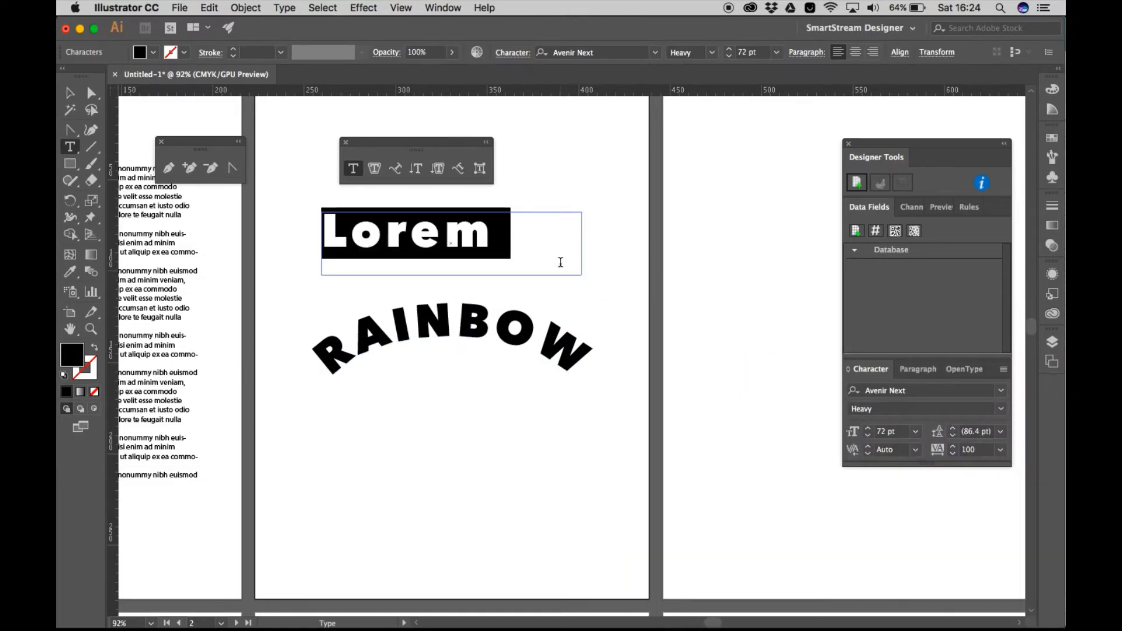
{"action": "type", "text": "FOLLOW"}
{"action": "left_click", "coordinate": [896, 450]}
{"action": "type", "text": "-5"}
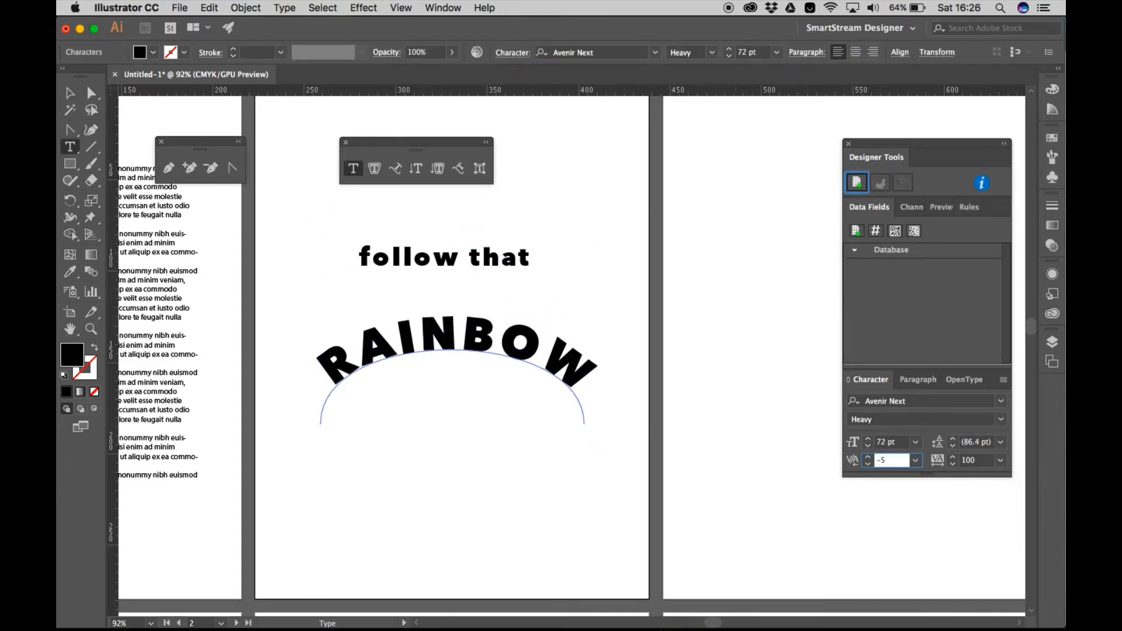
{"action": "type", "text": "11"}
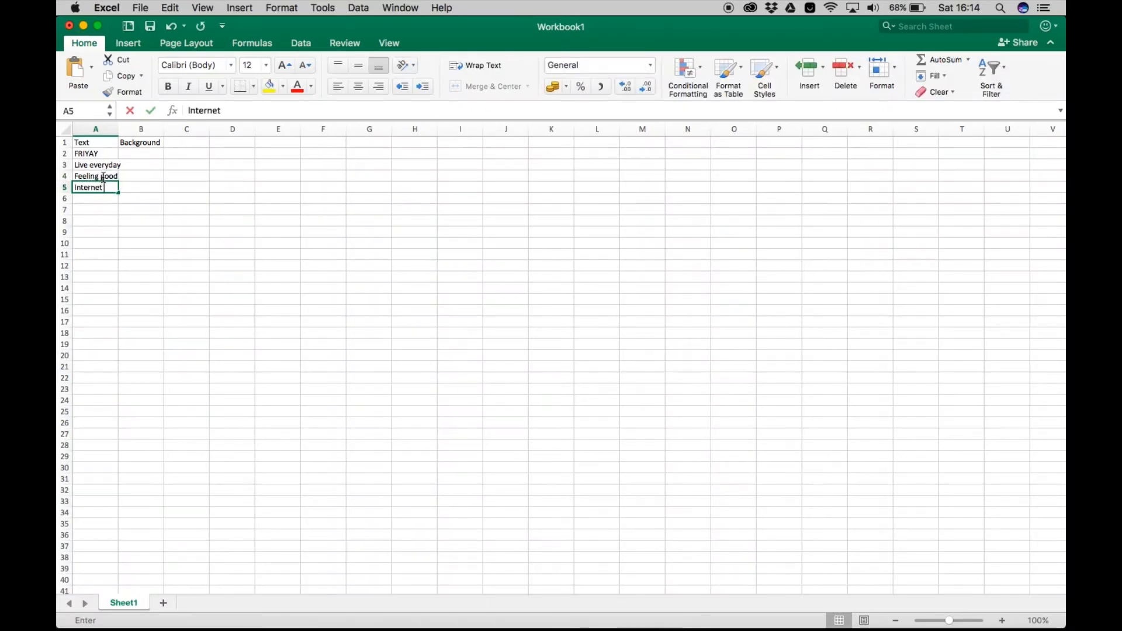
Enter quotes like 'When Life gives', 'Follow that' and 'Ready', then widen the Background column
{"action": "type", "text": "When Life gives you wifi"}
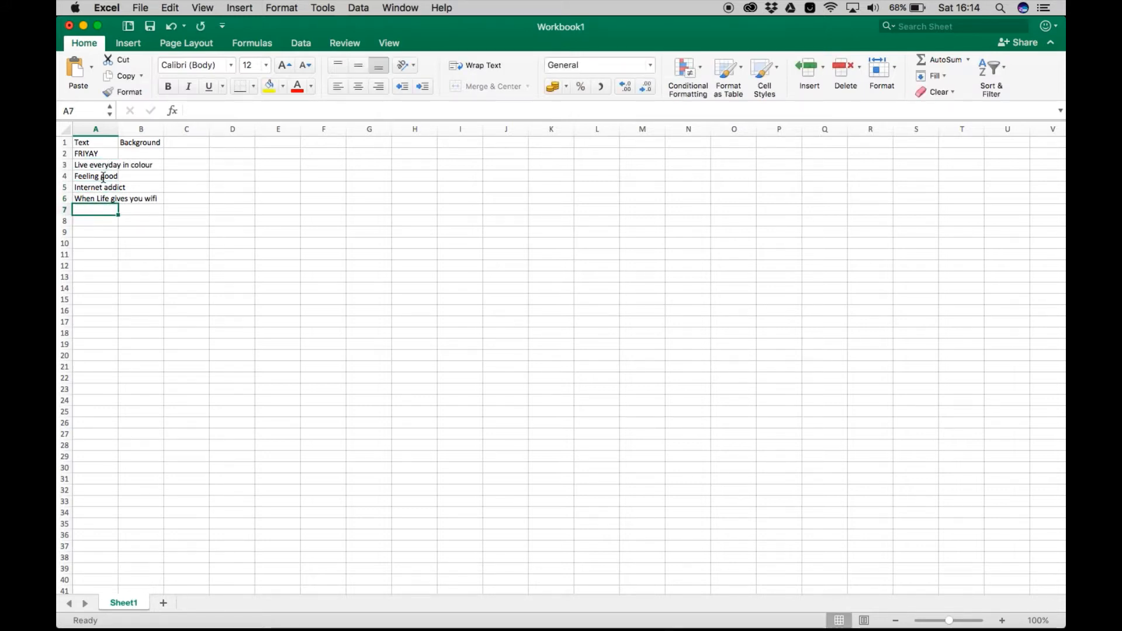
{"action": "type", "text": "The internet made me do it"}
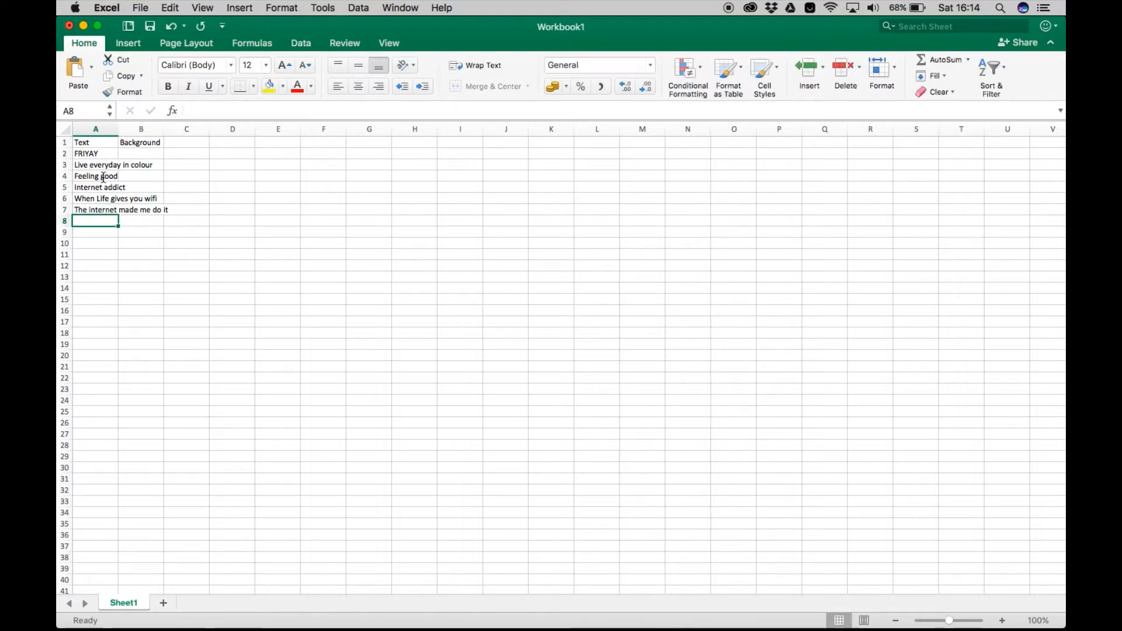
{"action": "type", "text": "Follow that rainbow"}
{"action": "left_click", "coordinate": [95, 254]}
{"action": "type", "text": "Girl Power"}
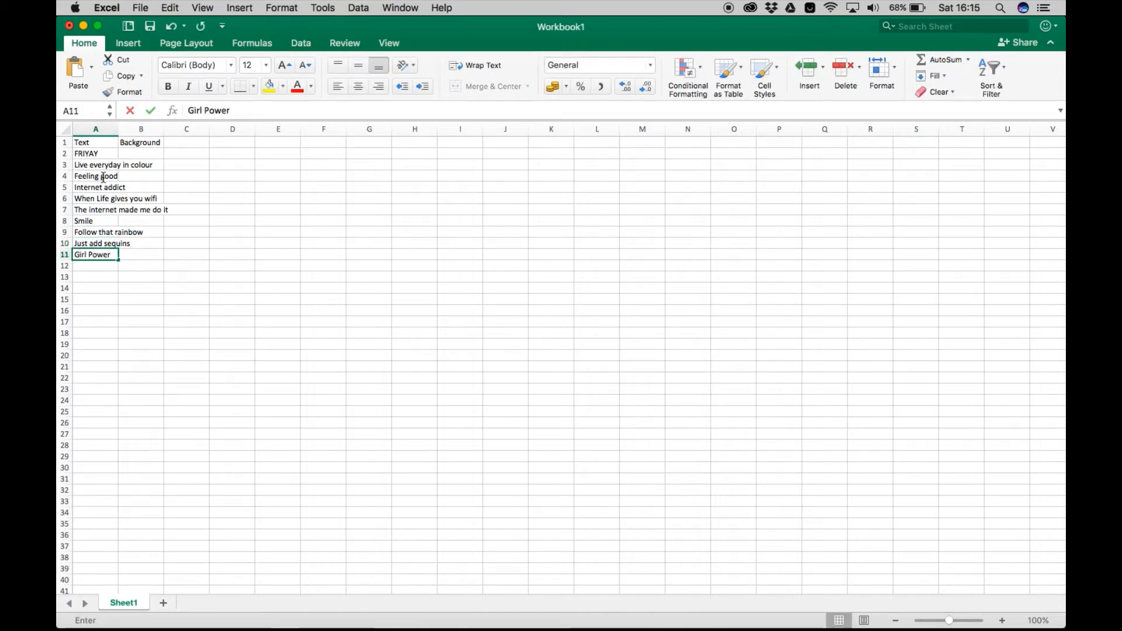
{"action": "type", "text": "Ready to glow"}
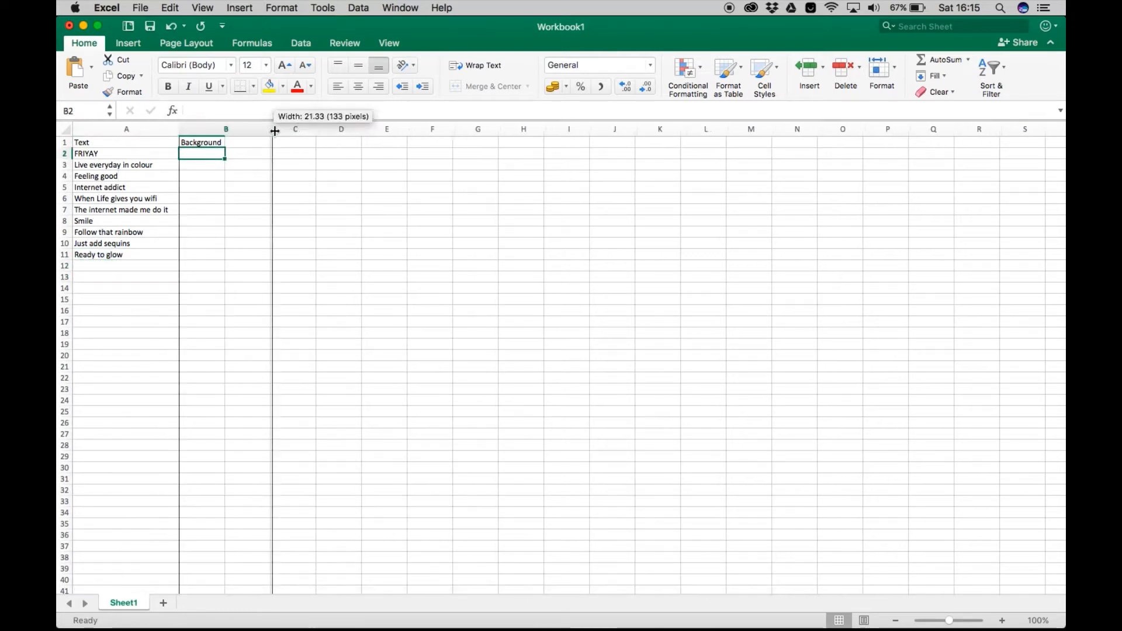
{"action": "left_click", "coordinate": [140, 7]}
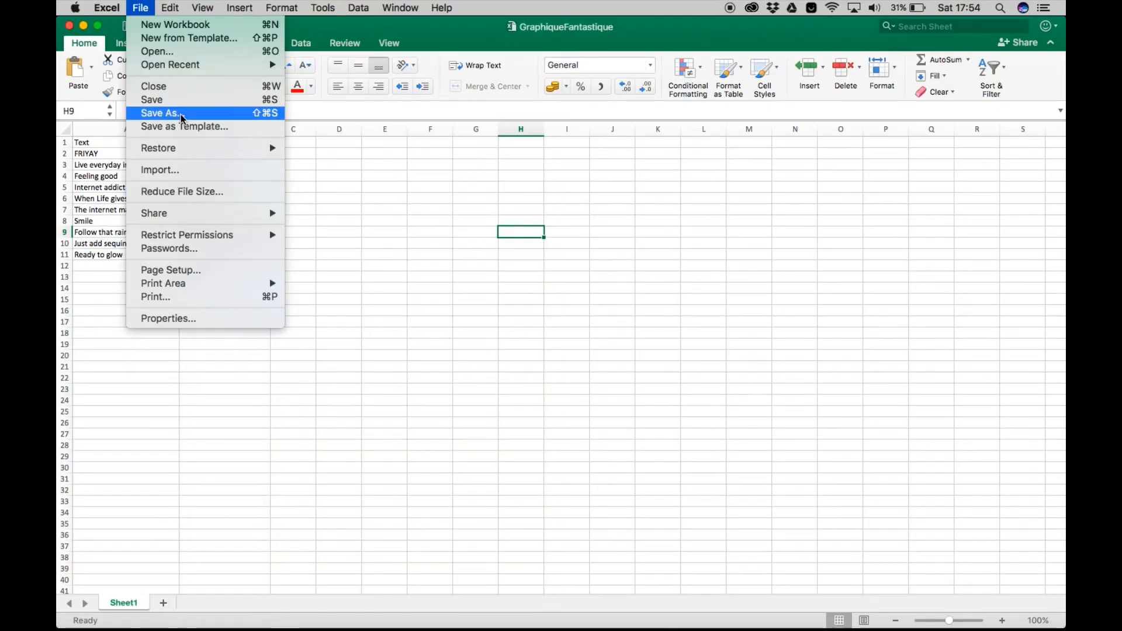
Save GraphiqueFantastique as a Windows Formatted Text (.txt) file
{"action": "left_click", "coordinate": [160, 113]}
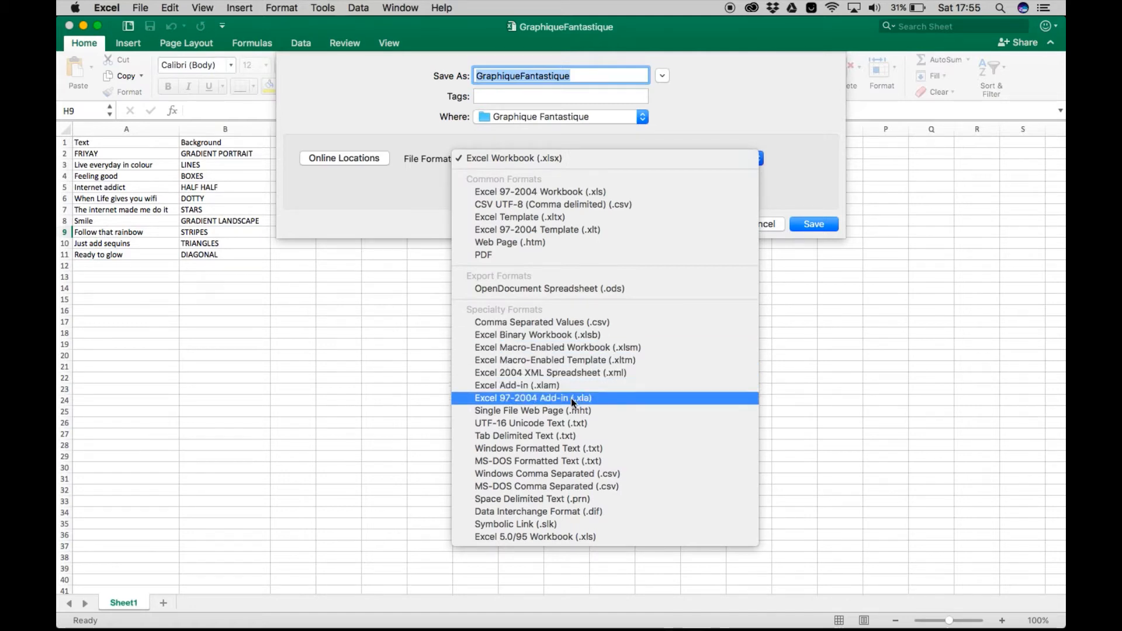
{"action": "mouse_move", "coordinate": [617, 423]}
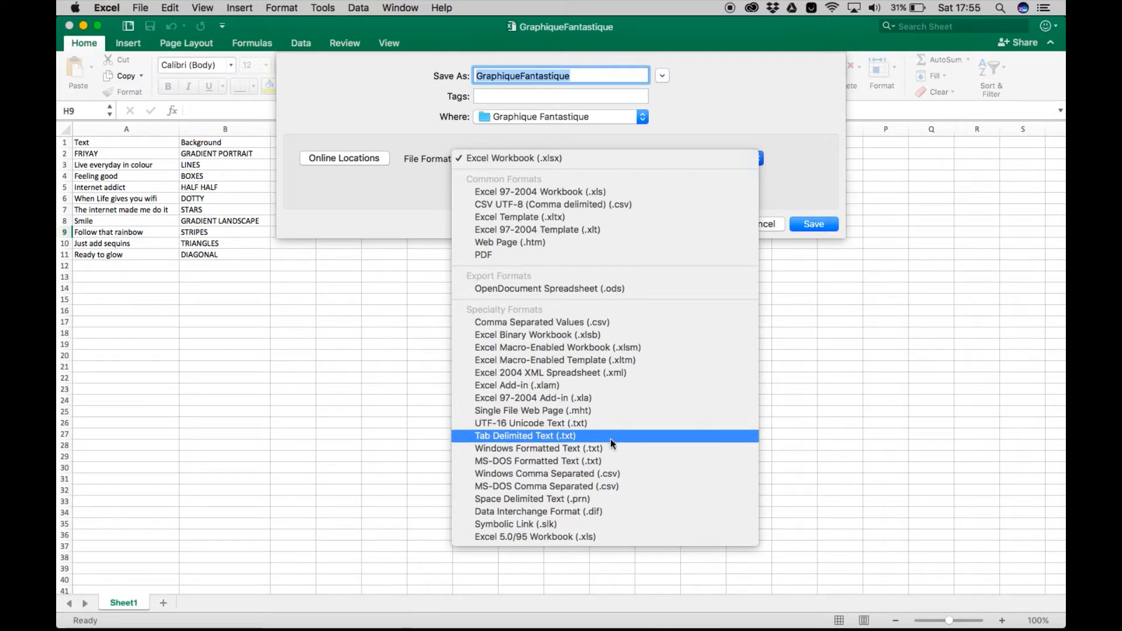
{"action": "mouse_move", "coordinate": [611, 449]}
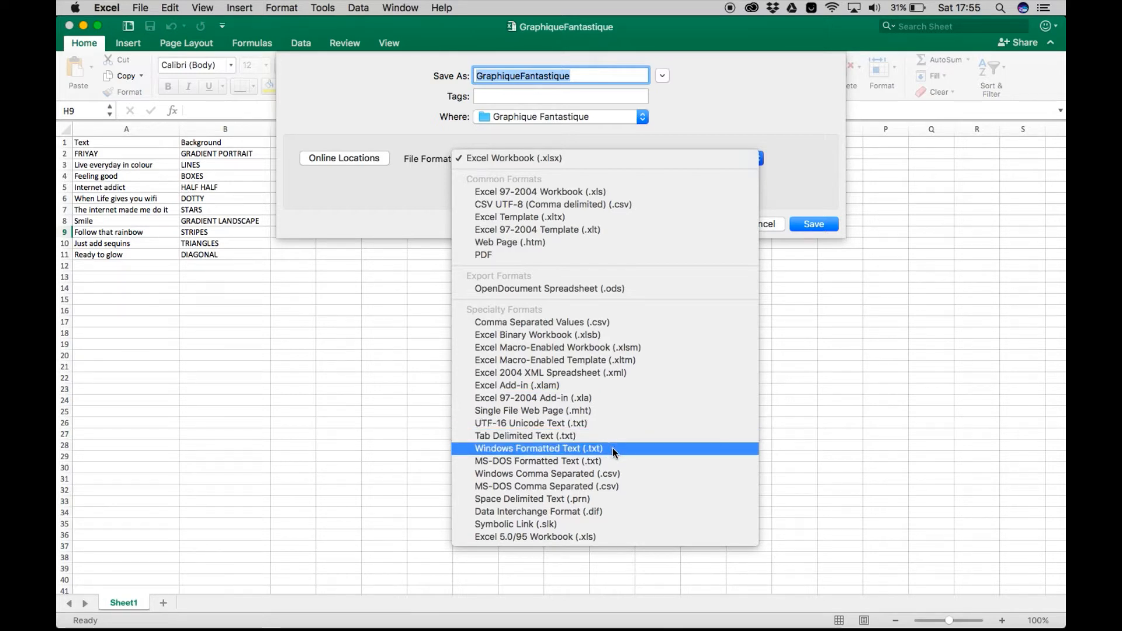
{"action": "left_click", "coordinate": [538, 448]}
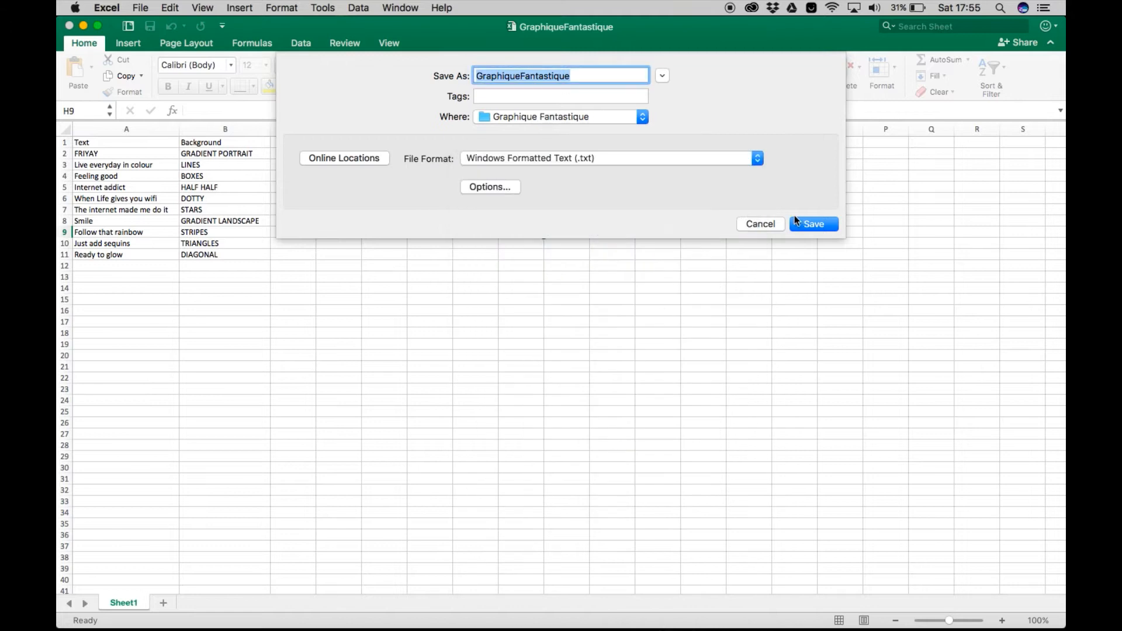
{"action": "left_click", "coordinate": [813, 224]}
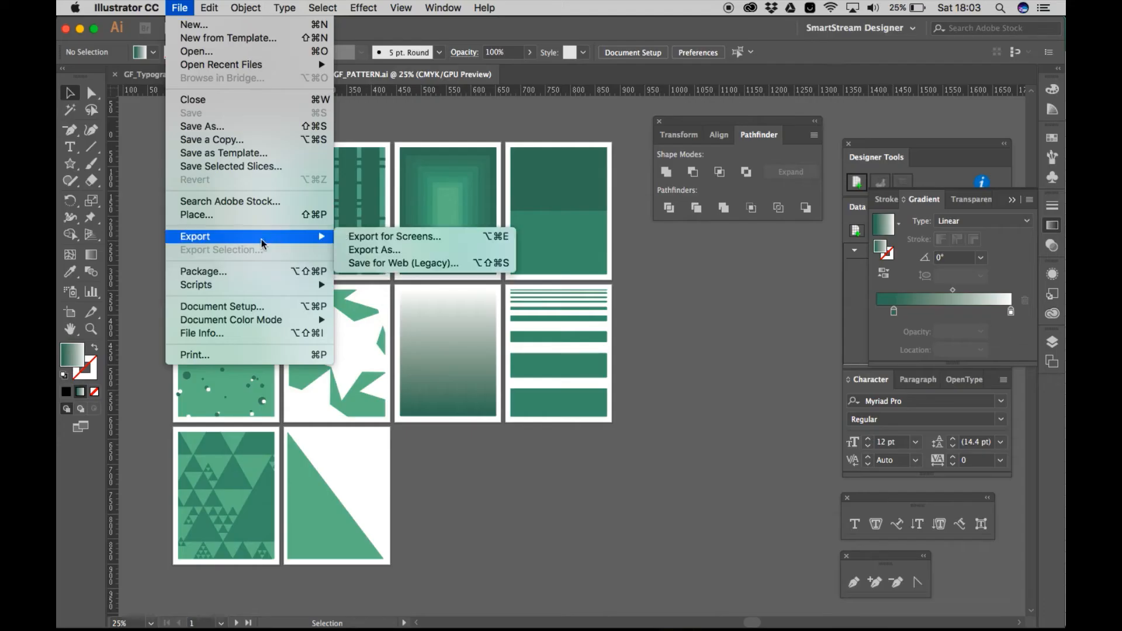
Export all artboards as 300 ppi PNG files into the TYPE folder
{"action": "left_click", "coordinate": [373, 249]}
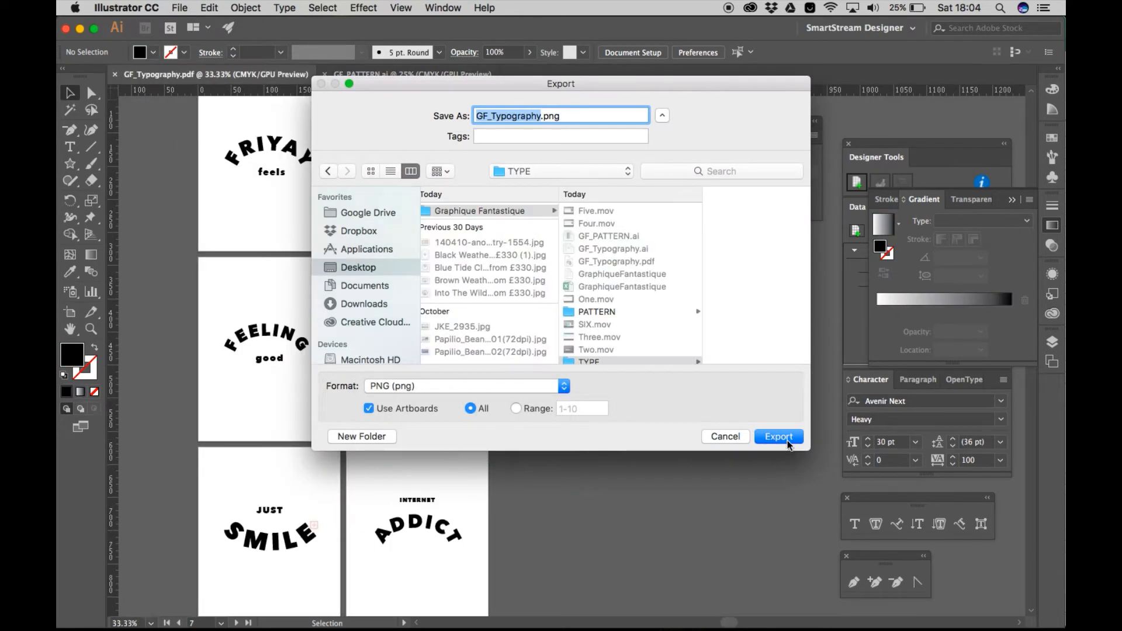
{"action": "left_click", "coordinate": [778, 436]}
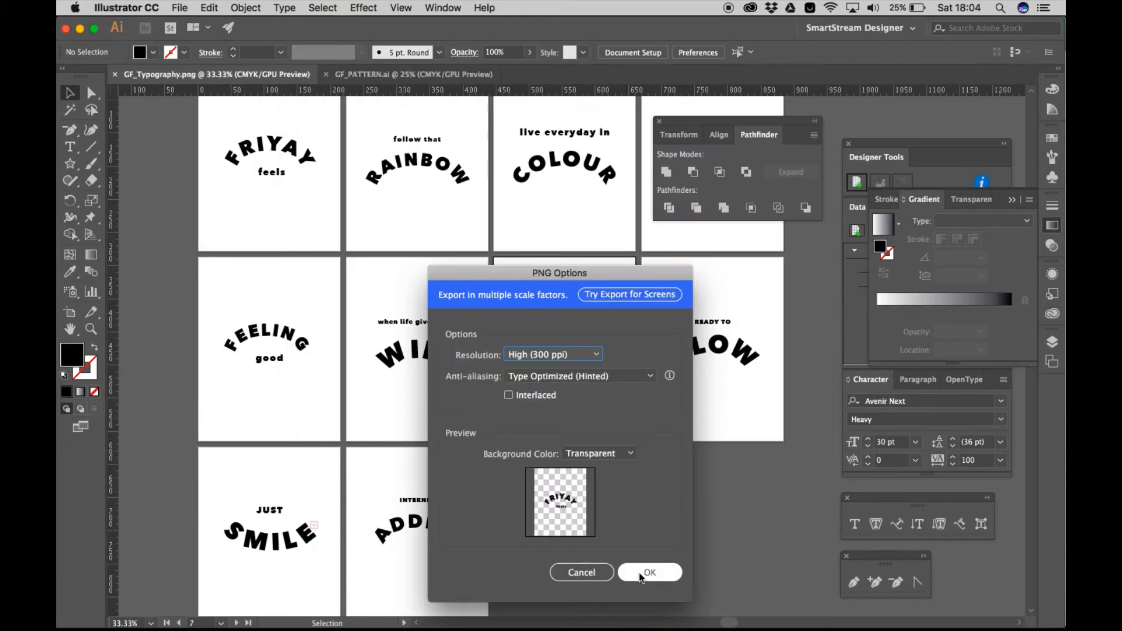
{"action": "left_click", "coordinate": [647, 573]}
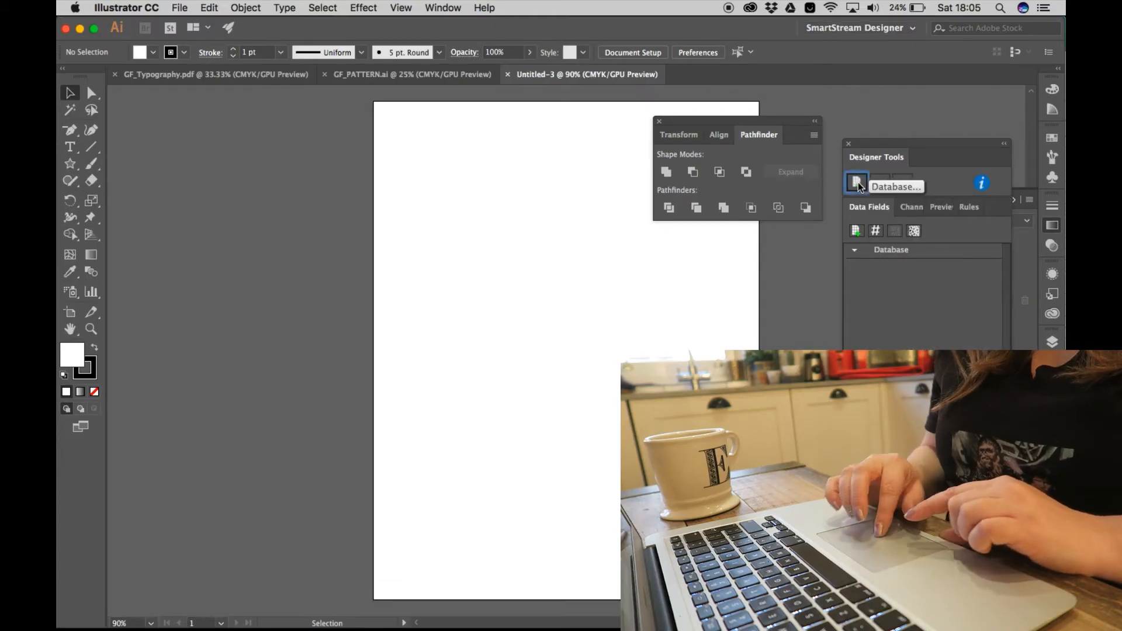
Load the quotes .txt database, draw a page-sized rectangle, and make it an image channel
{"action": "left_click", "coordinate": [856, 182]}
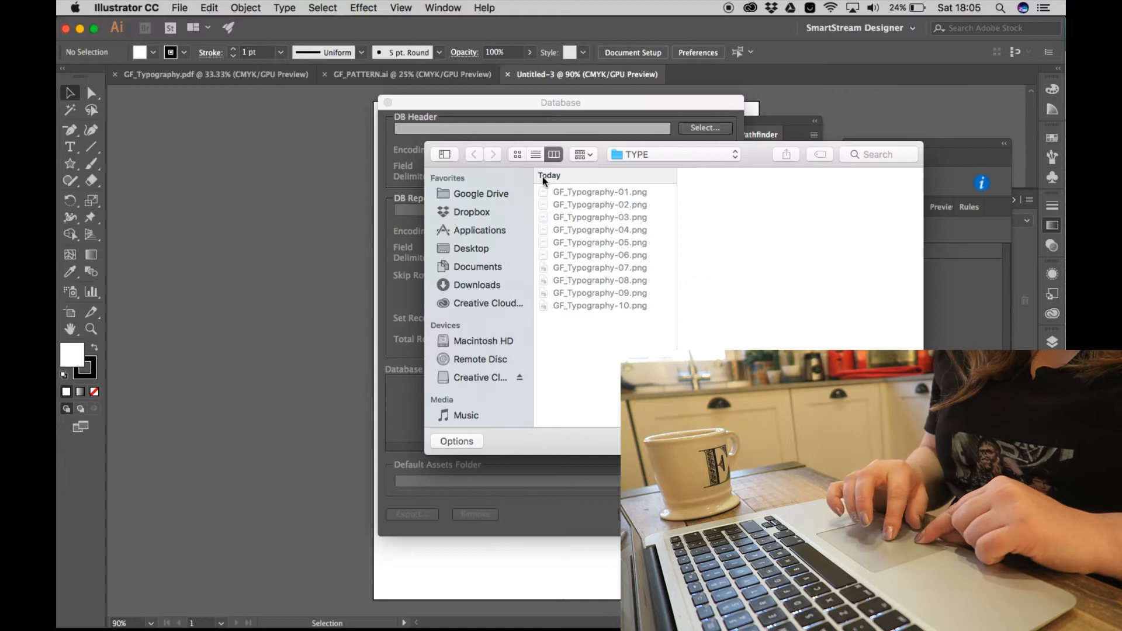
{"action": "left_click", "coordinate": [471, 249]}
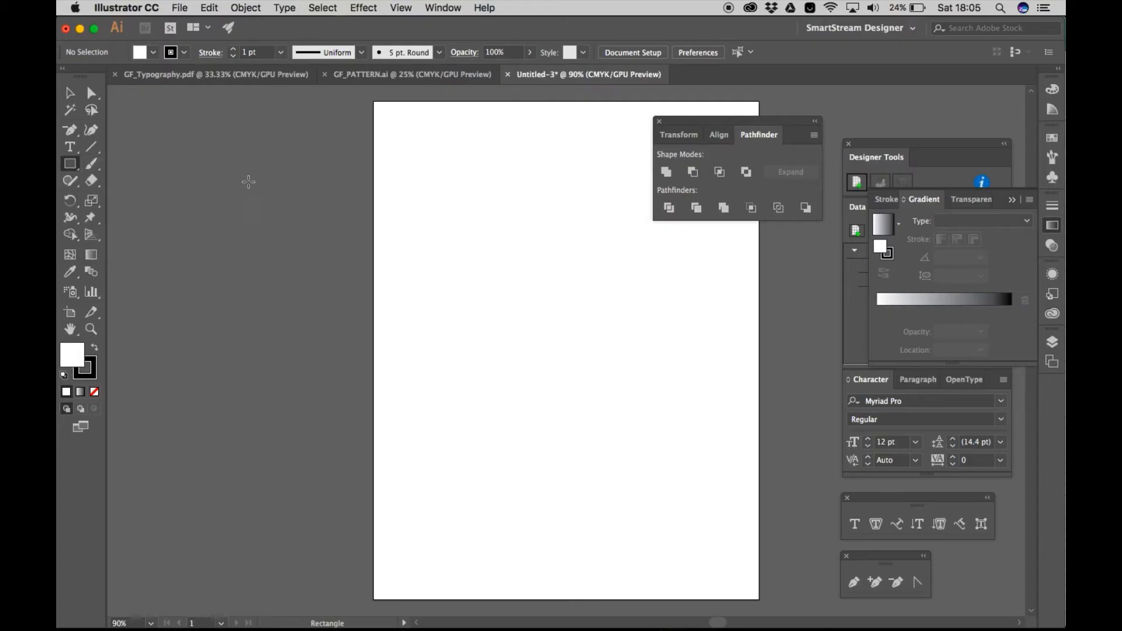
{"action": "left_click_drag", "start_coordinate": [393, 121], "coordinate": [705, 551]}
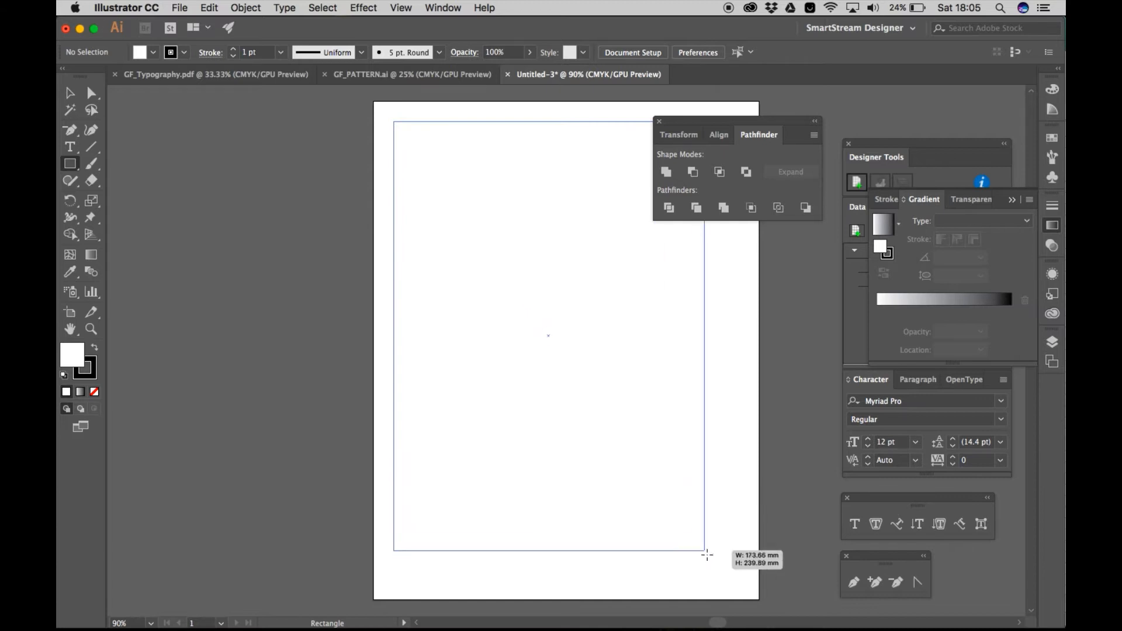
{"action": "left_click_drag", "start_coordinate": [393, 121], "coordinate": [740, 580]}
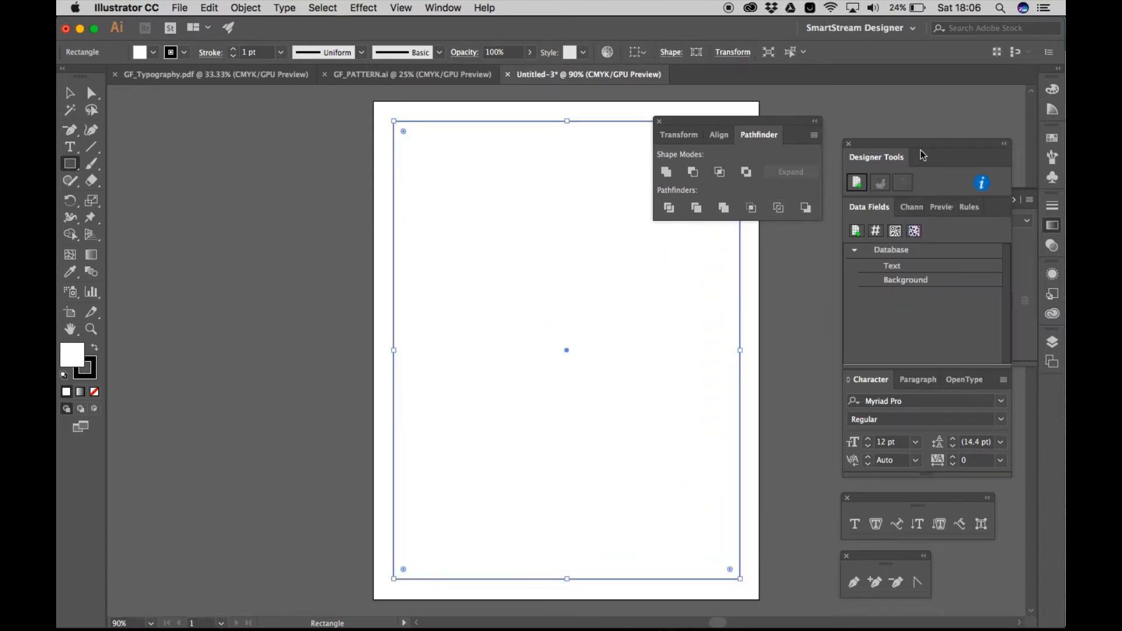
{"action": "left_click", "coordinate": [896, 207]}
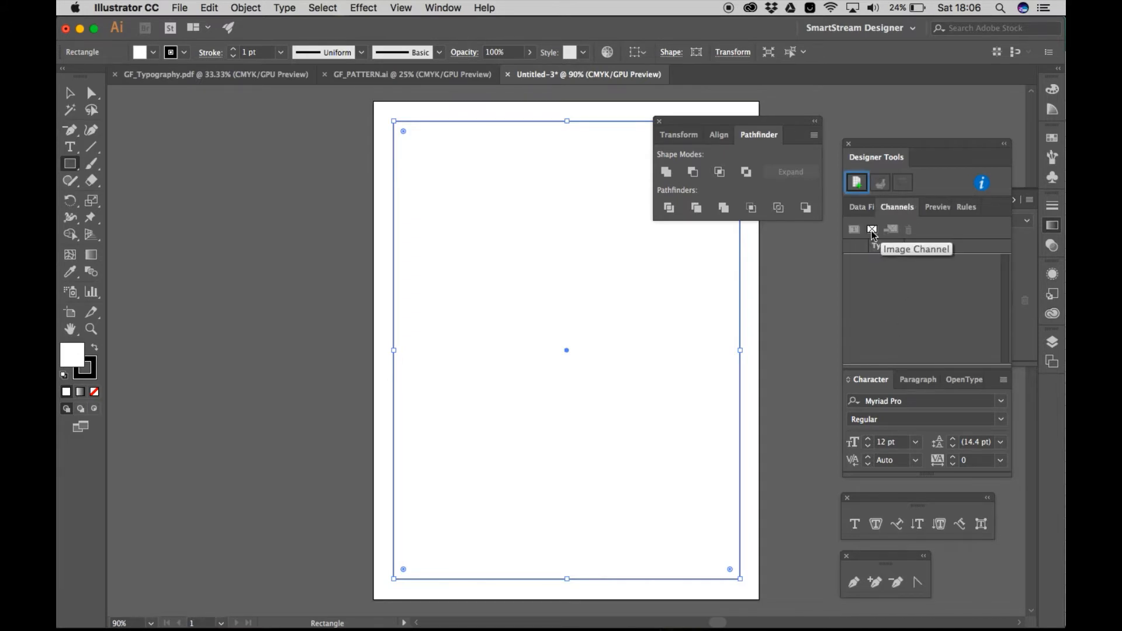
{"action": "left_click", "coordinate": [871, 229]}
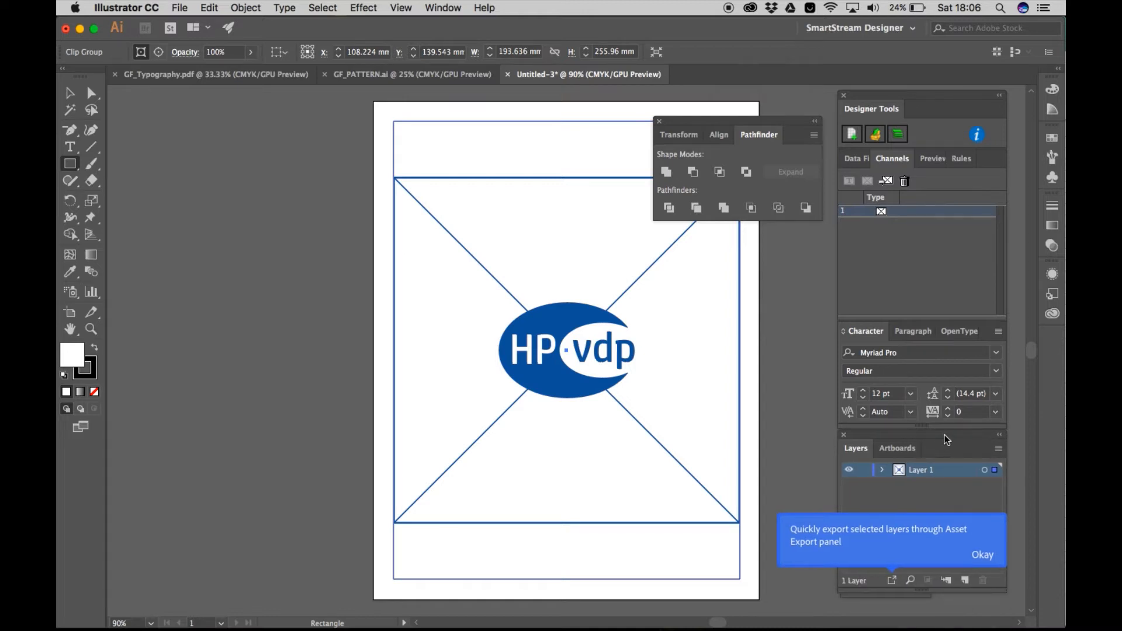
Set the image channel's format to PNG with Append Ext. enabled
{"action": "left_click", "coordinate": [886, 212]}
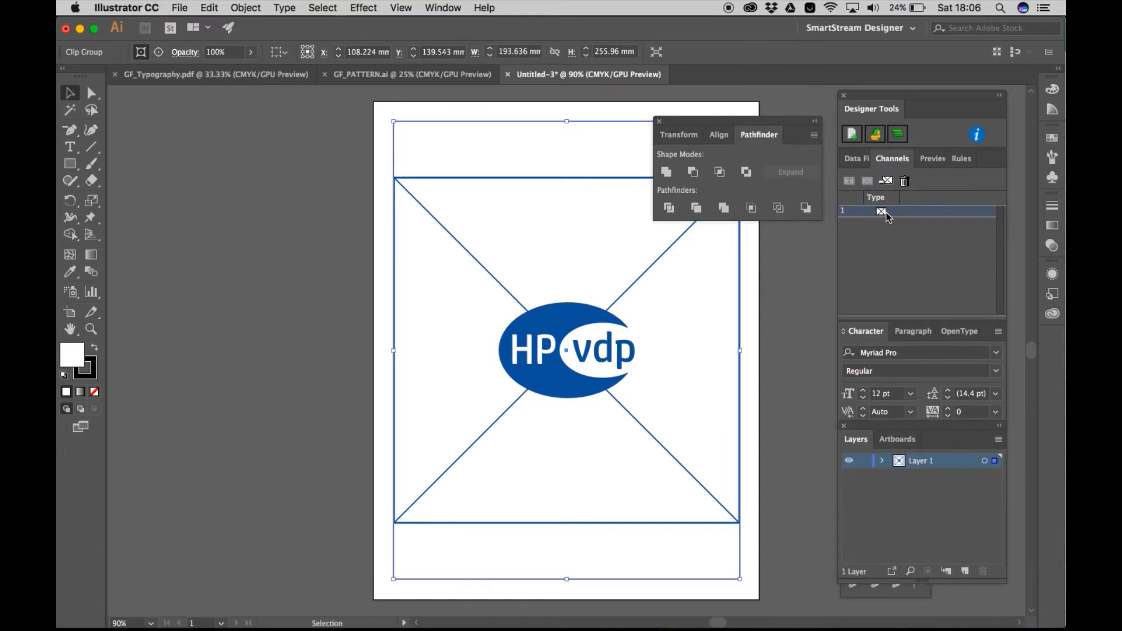
{"action": "double_click", "coordinate": [880, 211]}
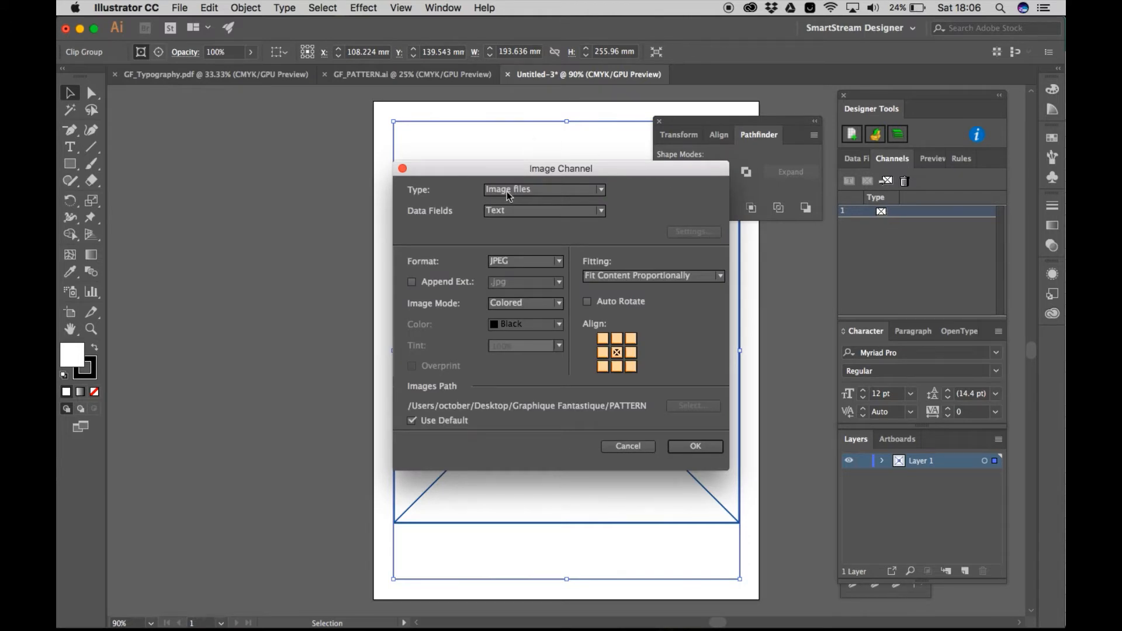
{"action": "left_click", "coordinate": [543, 210]}
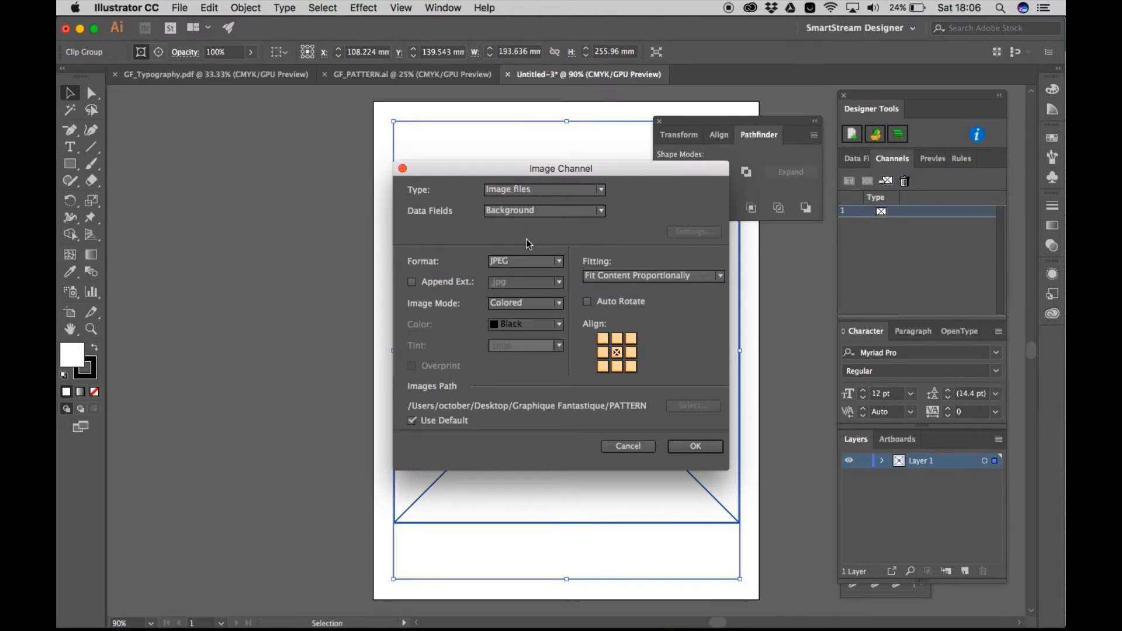
{"action": "left_click", "coordinate": [525, 260]}
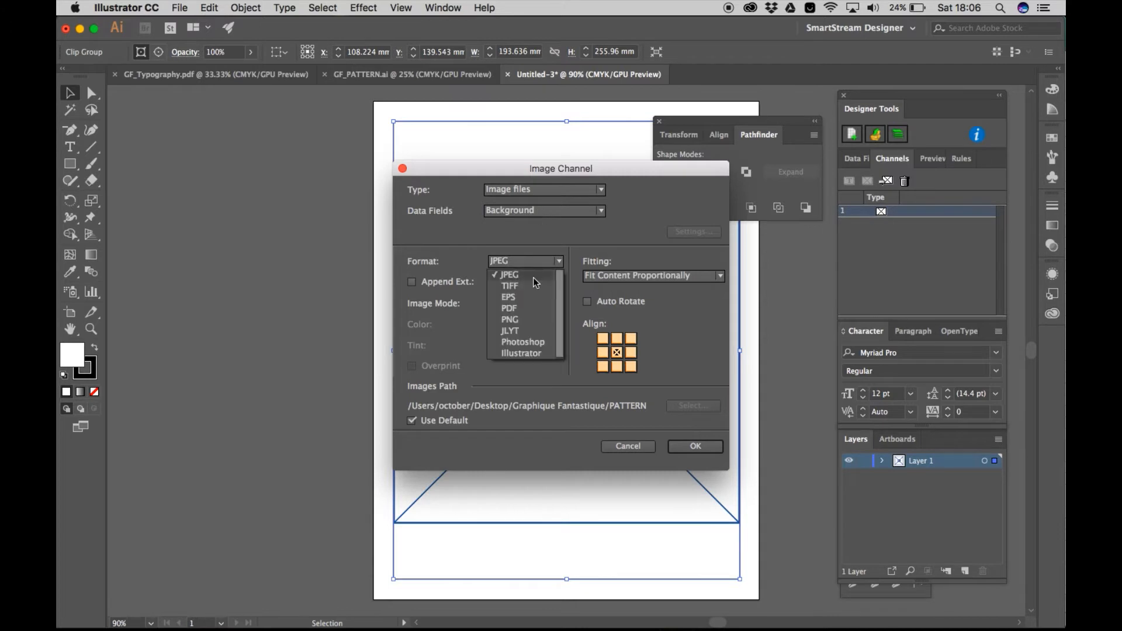
{"action": "left_click", "coordinate": [509, 319]}
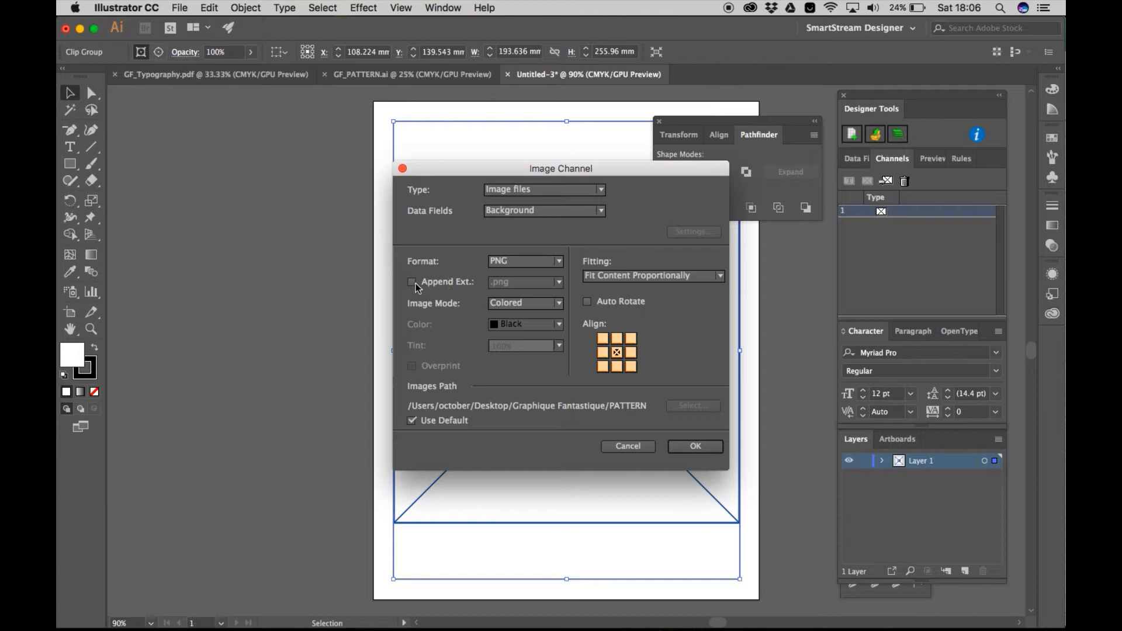
{"action": "left_click", "coordinate": [412, 281]}
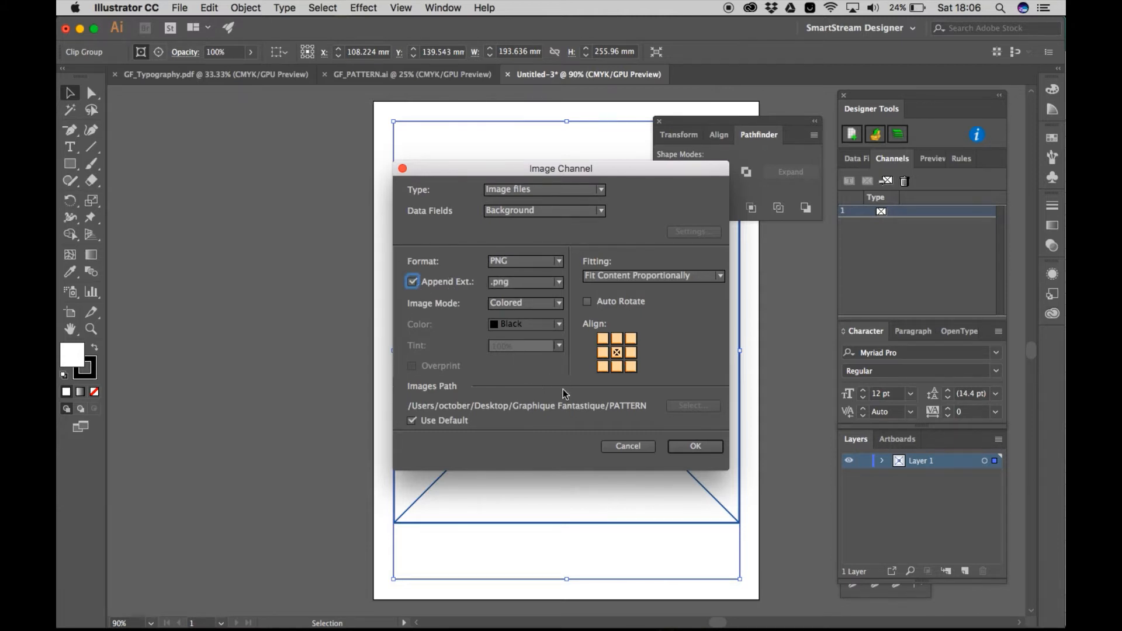
{"action": "left_click", "coordinate": [694, 446]}
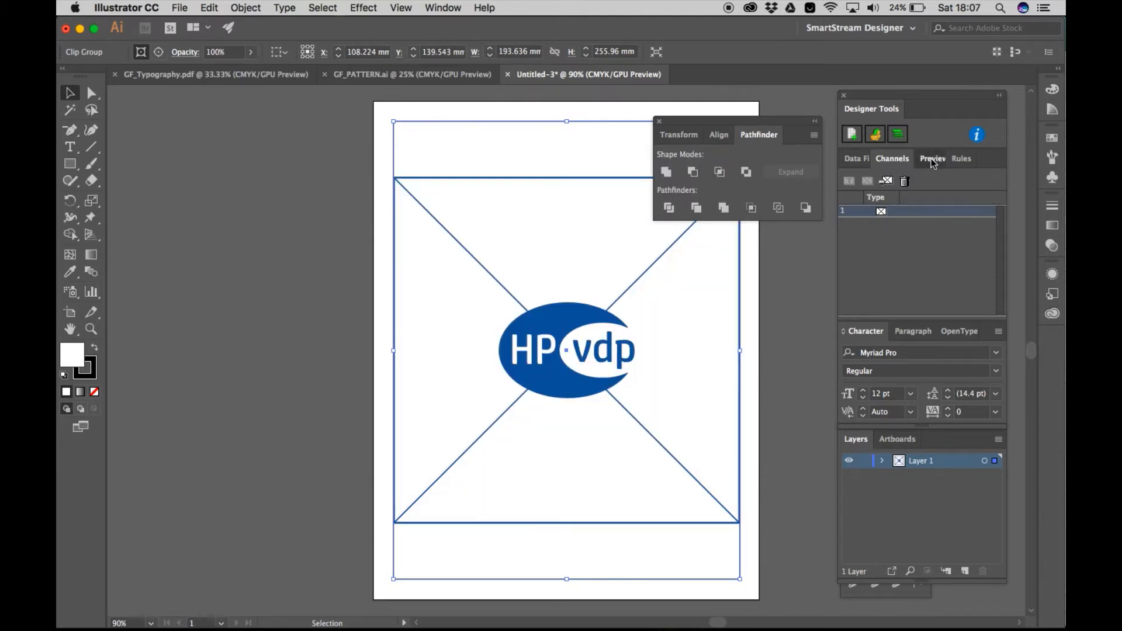
{"action": "left_click", "coordinate": [925, 158]}
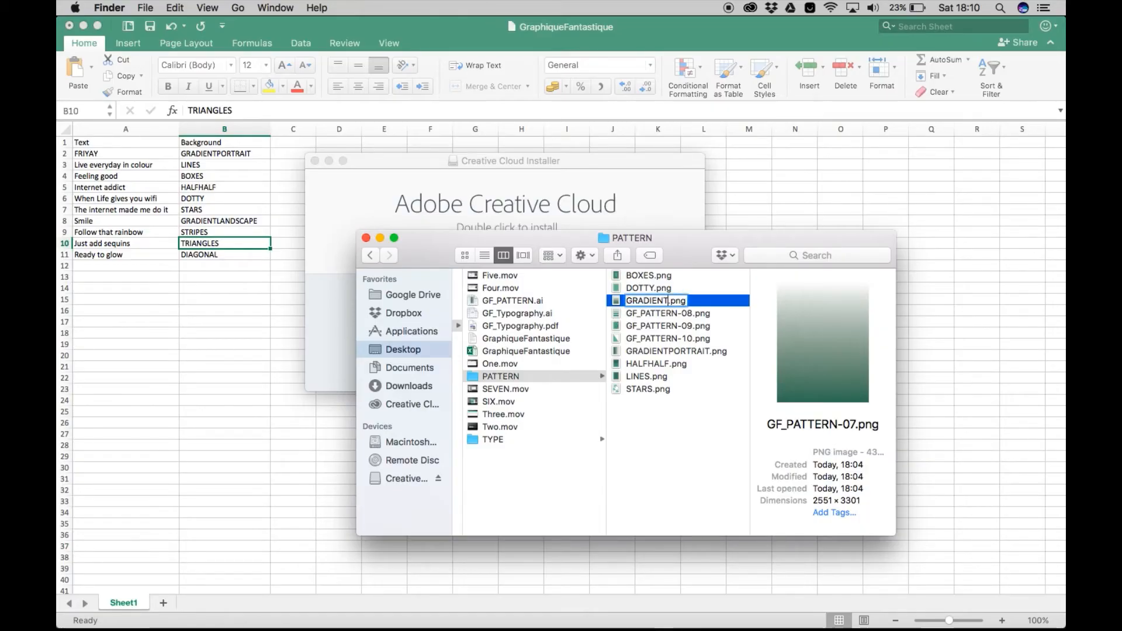
Rename the triangle pattern PNG, replace the quotes text export, and return to Illustrator
{"action": "type", "text": "T"}
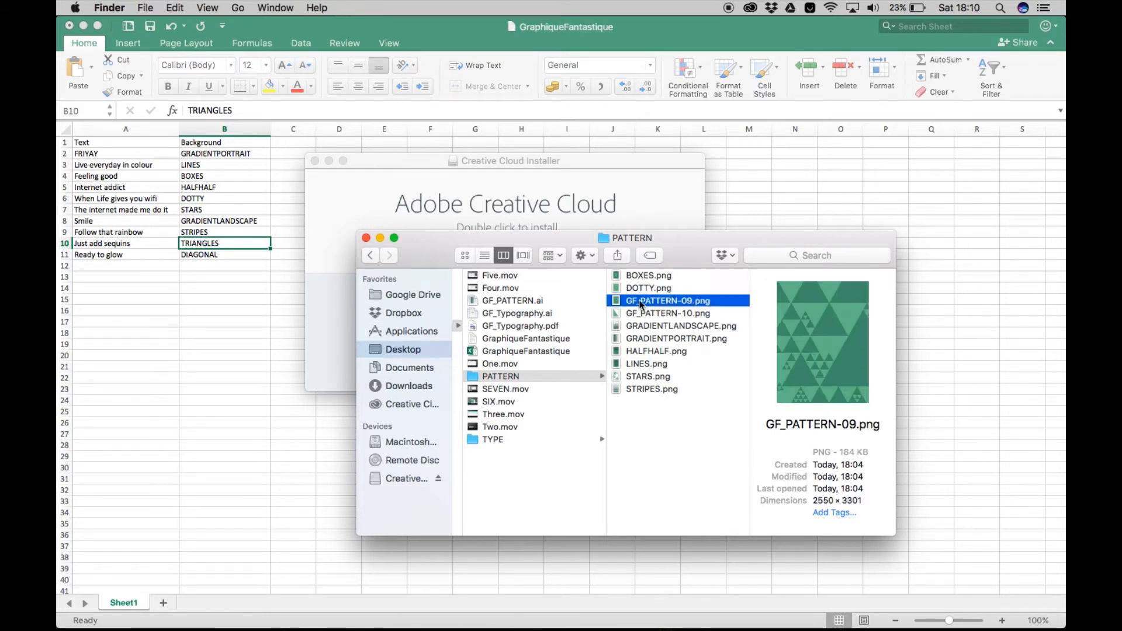
{"action": "left_click", "coordinate": [668, 313]}
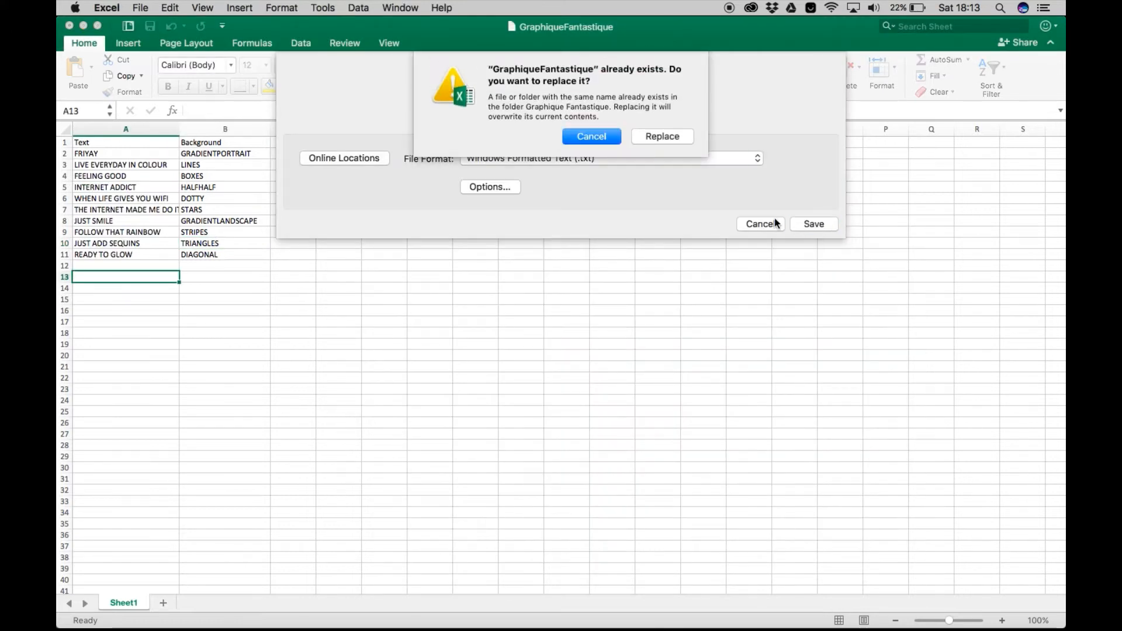
{"action": "left_click", "coordinate": [661, 136]}
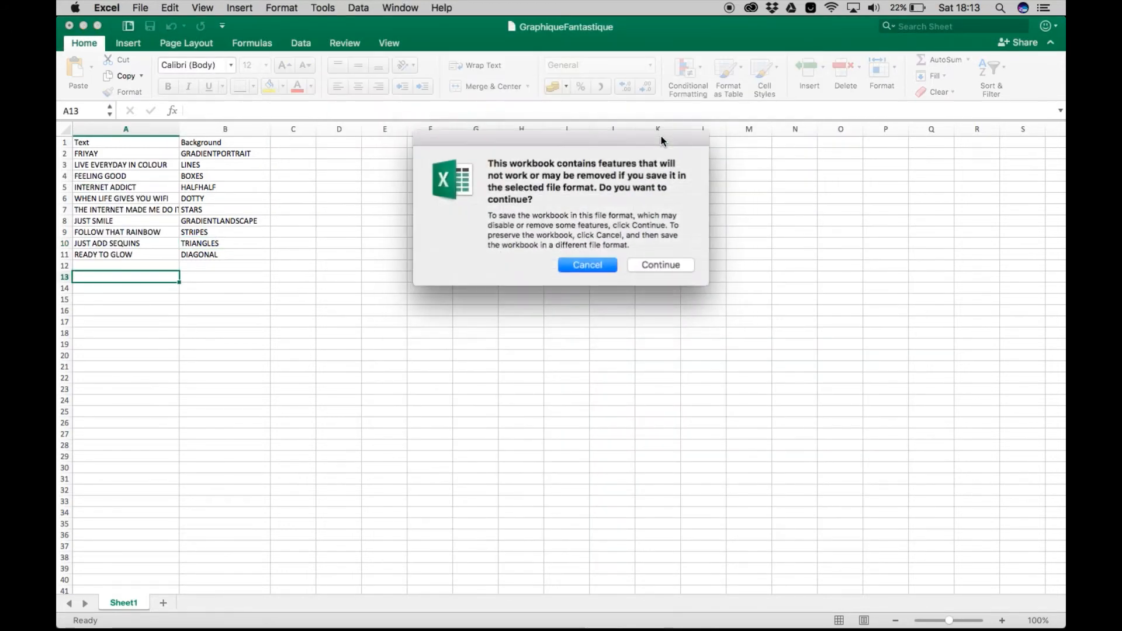
{"action": "left_click", "coordinate": [659, 265]}
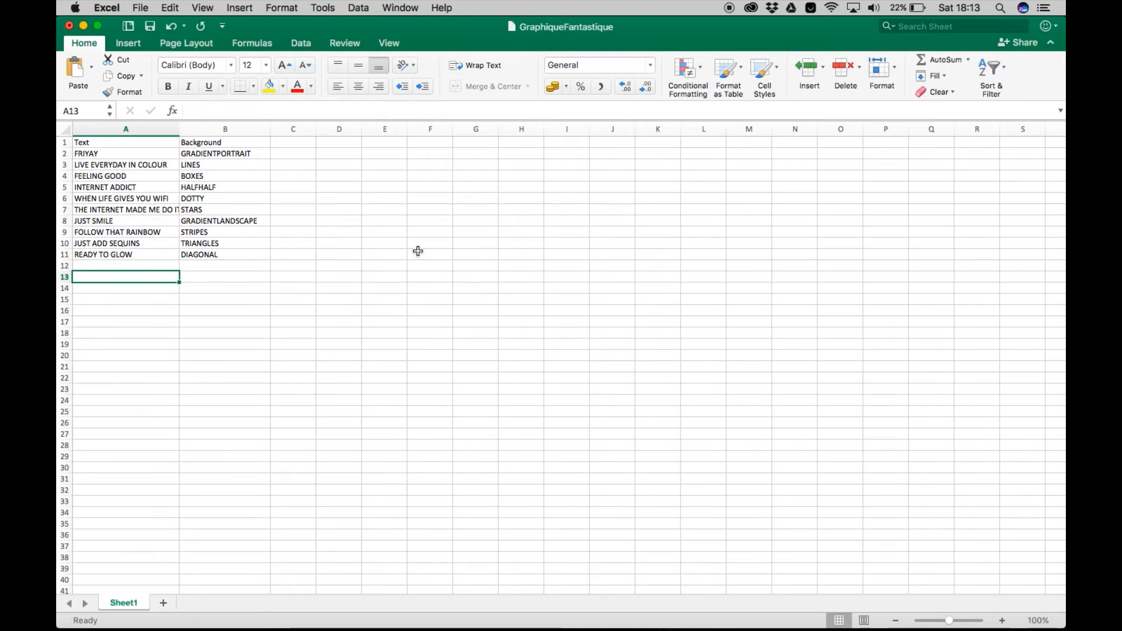
{"action": "left_click", "coordinate": [737, 605]}
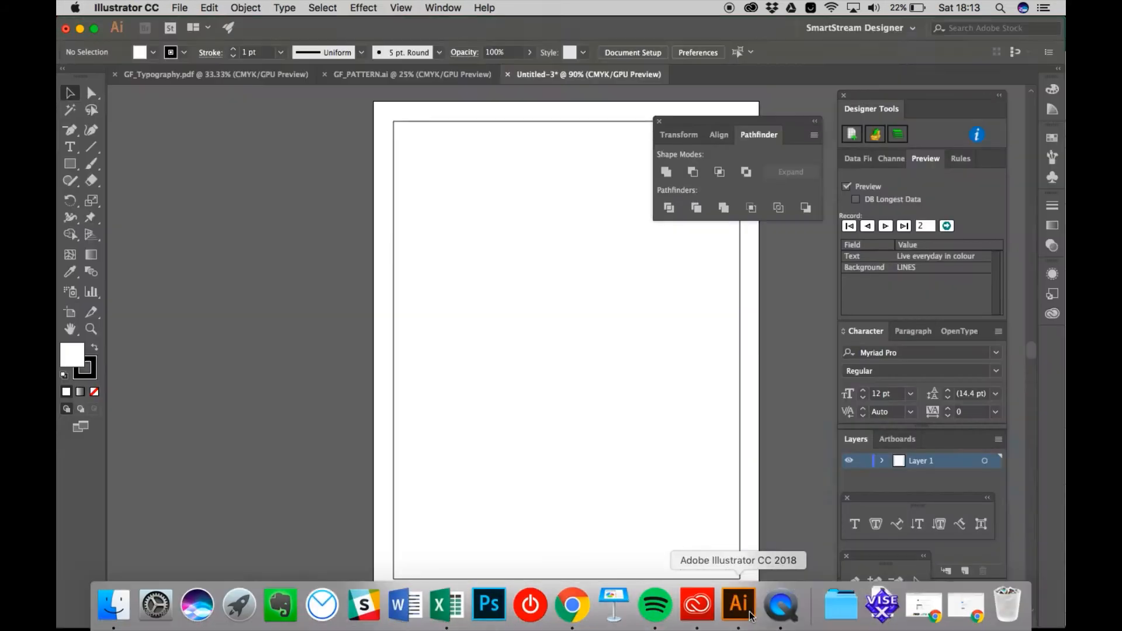
Preview records through DOTTY, then pack the template with variable assets included
{"action": "left_click", "coordinate": [885, 226]}
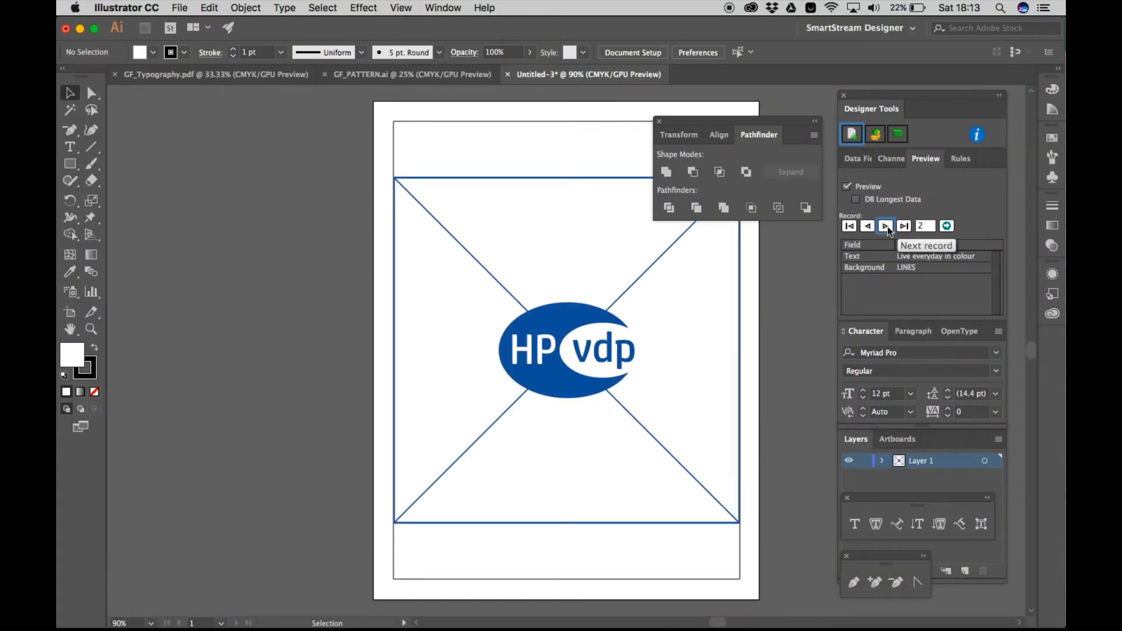
{"action": "left_click", "coordinate": [886, 226]}
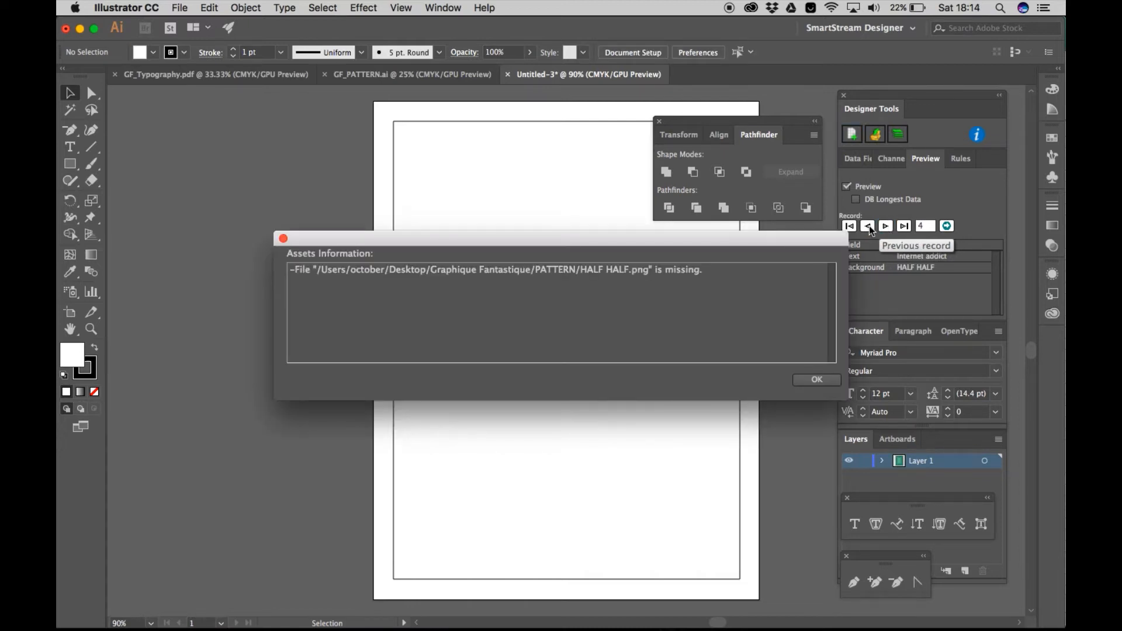
{"action": "left_click", "coordinate": [885, 226]}
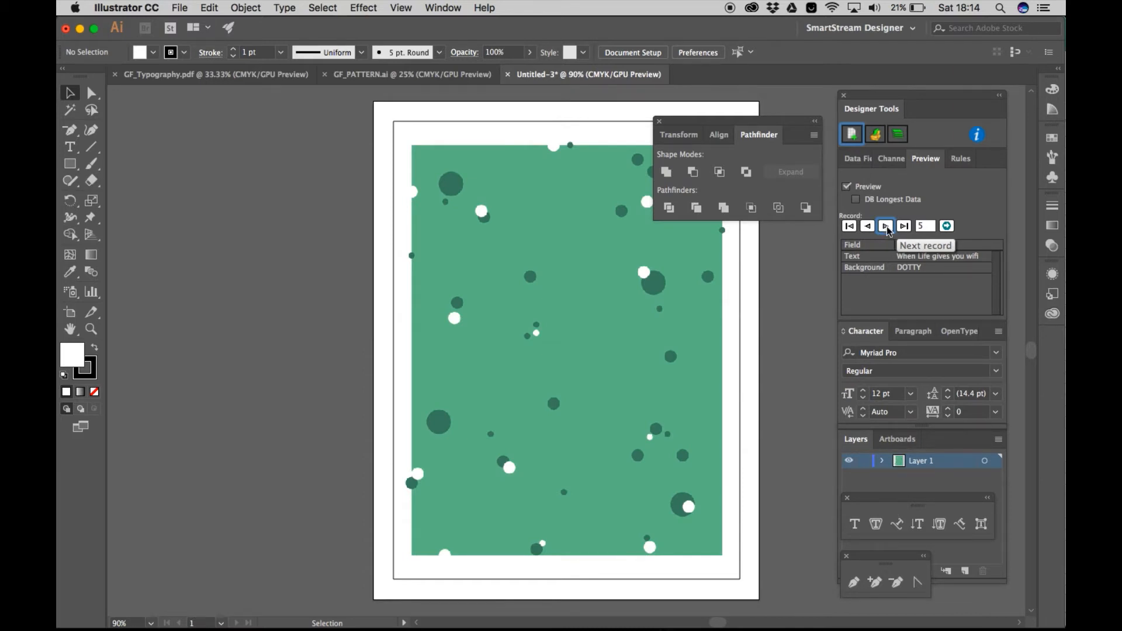
{"action": "left_click", "coordinate": [886, 225]}
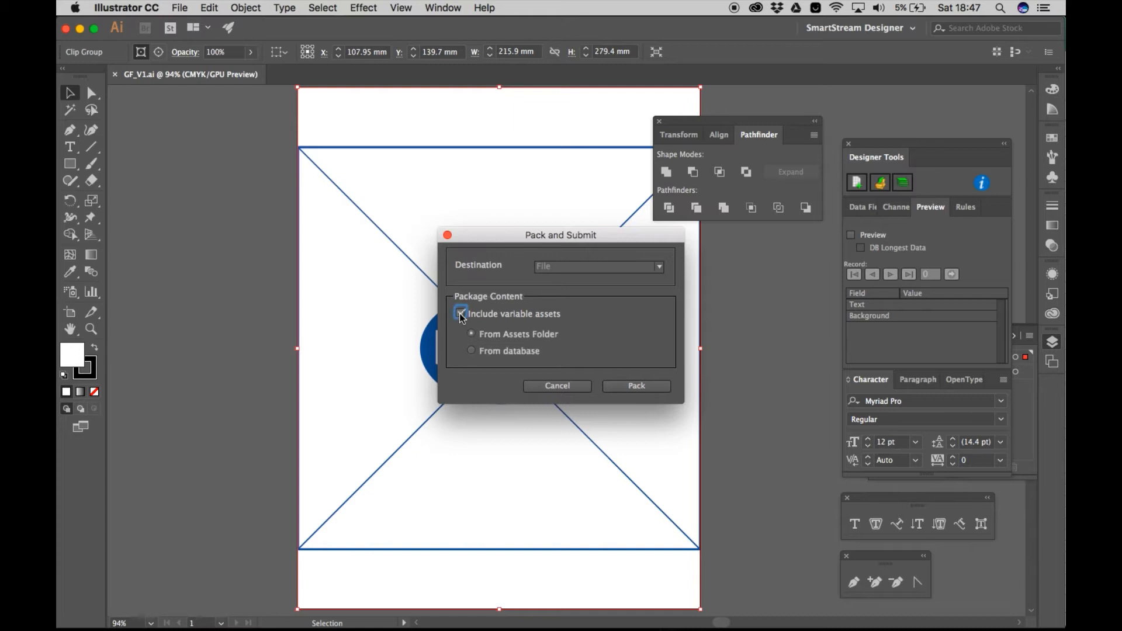
{"action": "left_click", "coordinate": [461, 313]}
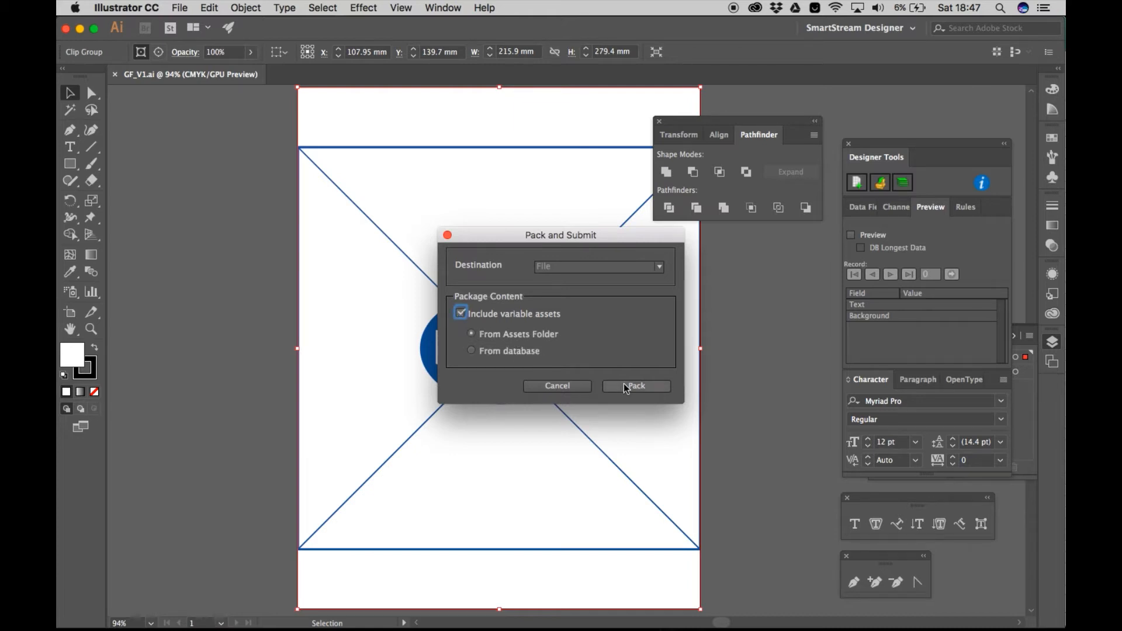
{"action": "left_click", "coordinate": [635, 386]}
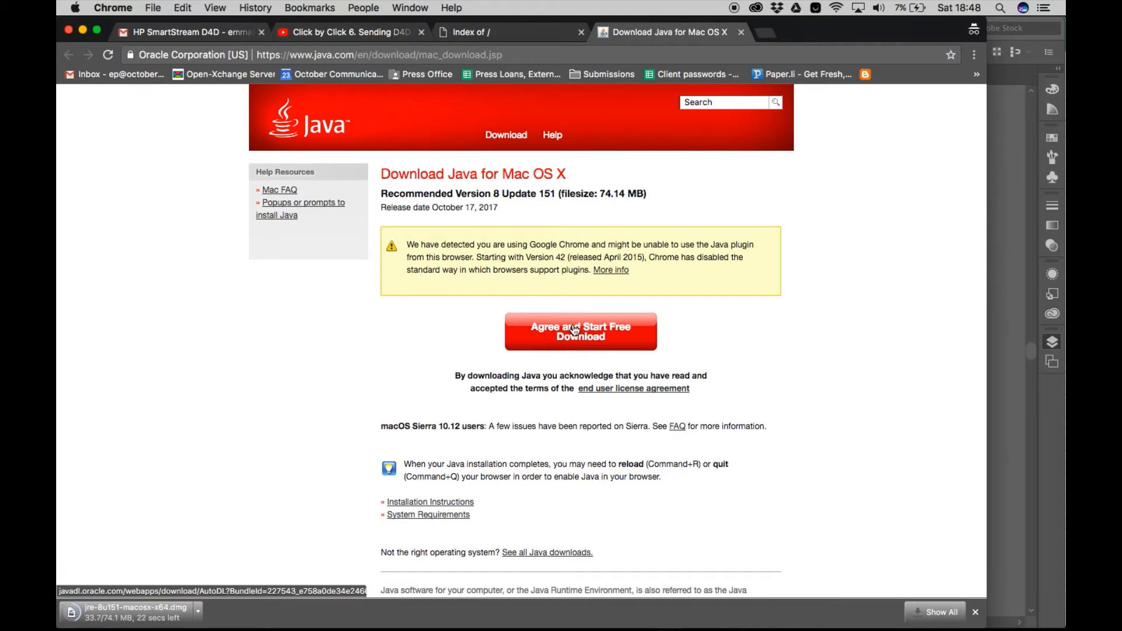
Download Java for Mac and open the More info article on Chrome's Java support
{"action": "left_click", "coordinate": [580, 331]}
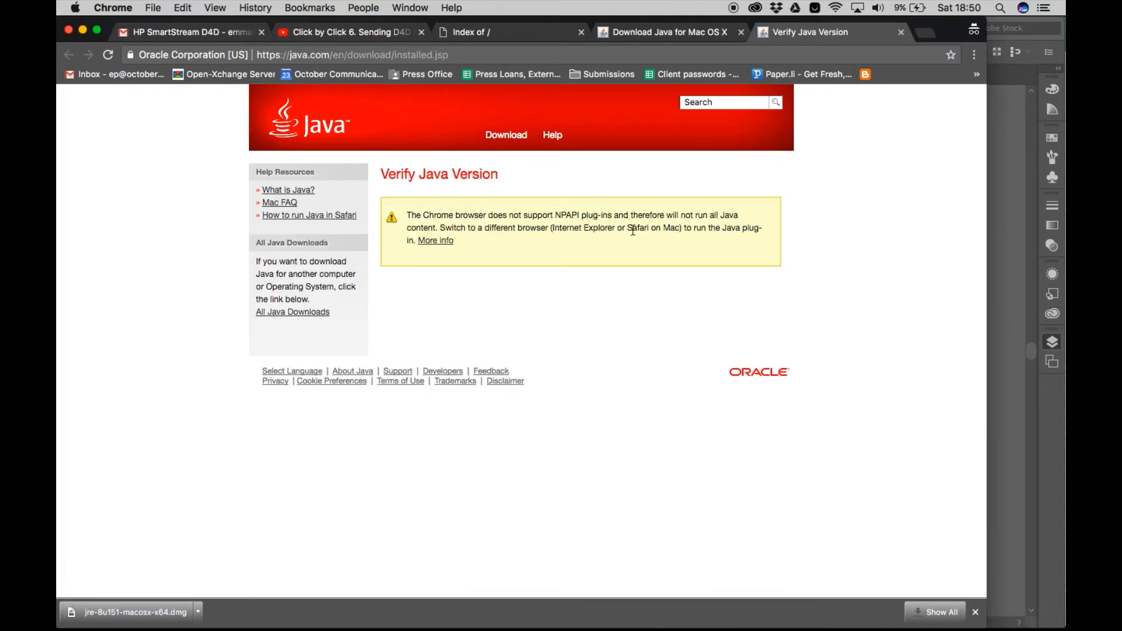
{"action": "mouse_move", "coordinate": [557, 258]}
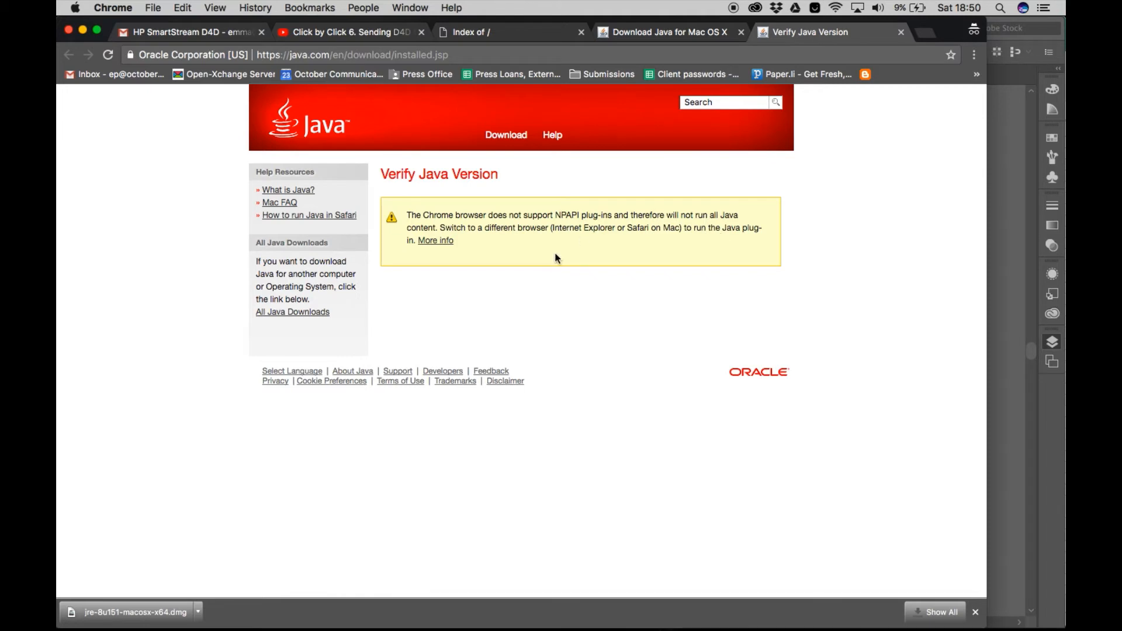
{"action": "left_click", "coordinate": [435, 240]}
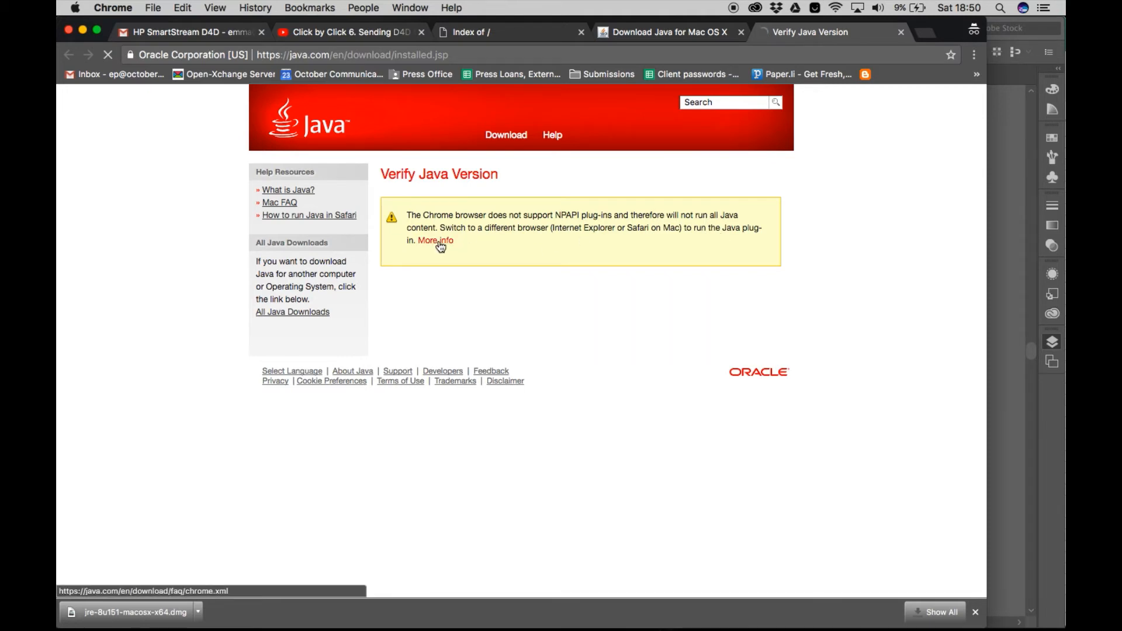
{"action": "left_click", "coordinate": [434, 240]}
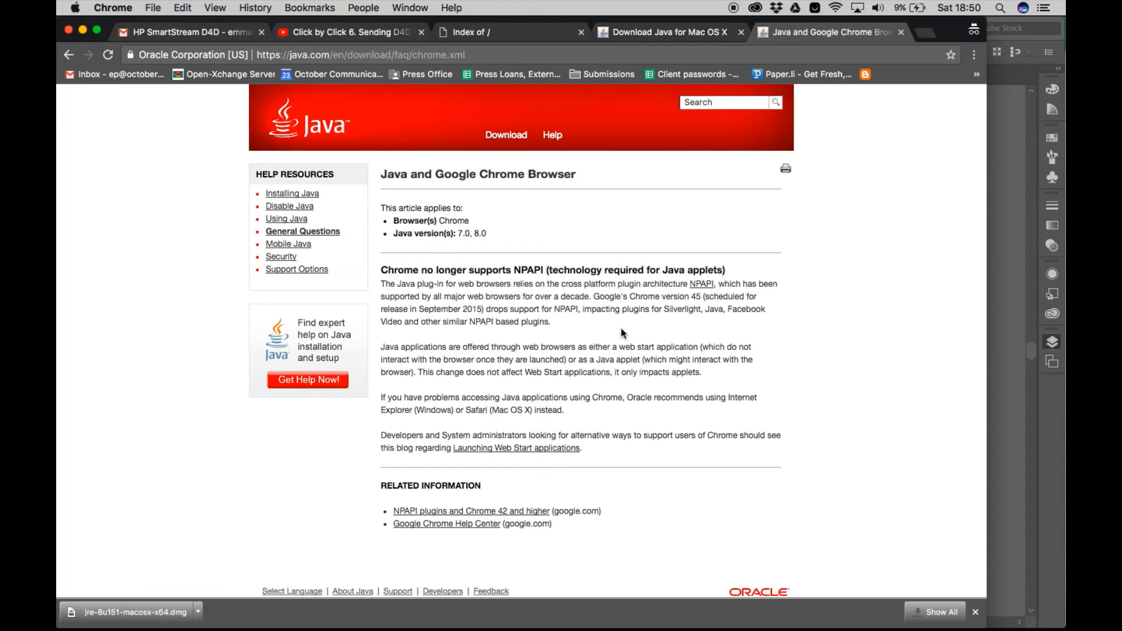
{"action": "mouse_move", "coordinate": [640, 222]}
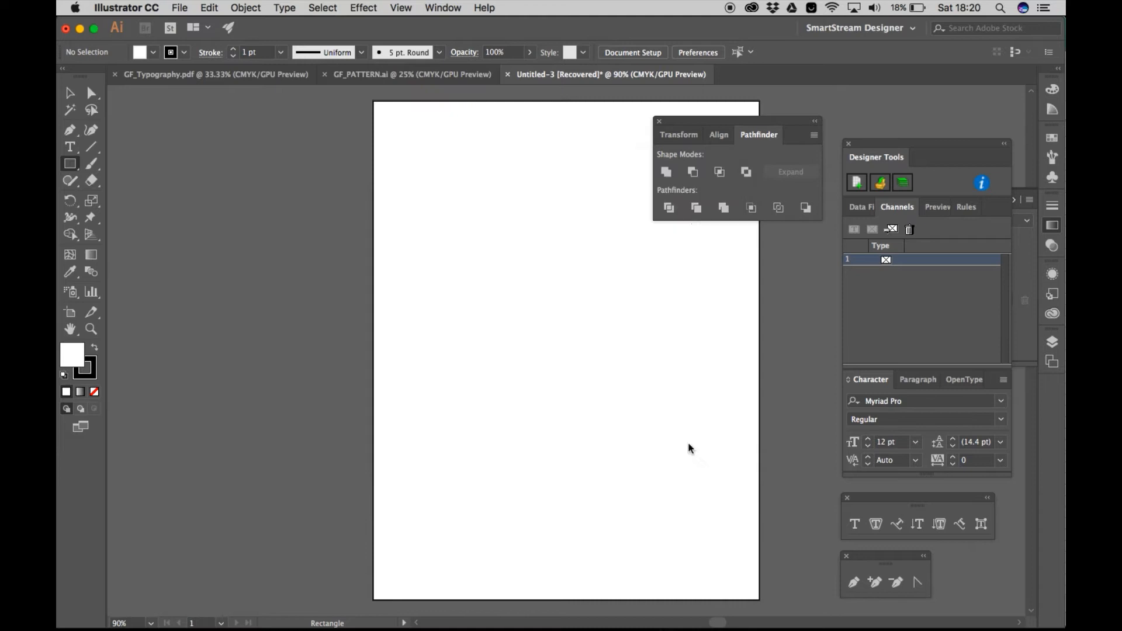
Open the record preview and cycle through several records to see different green backgrounds
{"action": "left_click", "coordinate": [937, 207]}
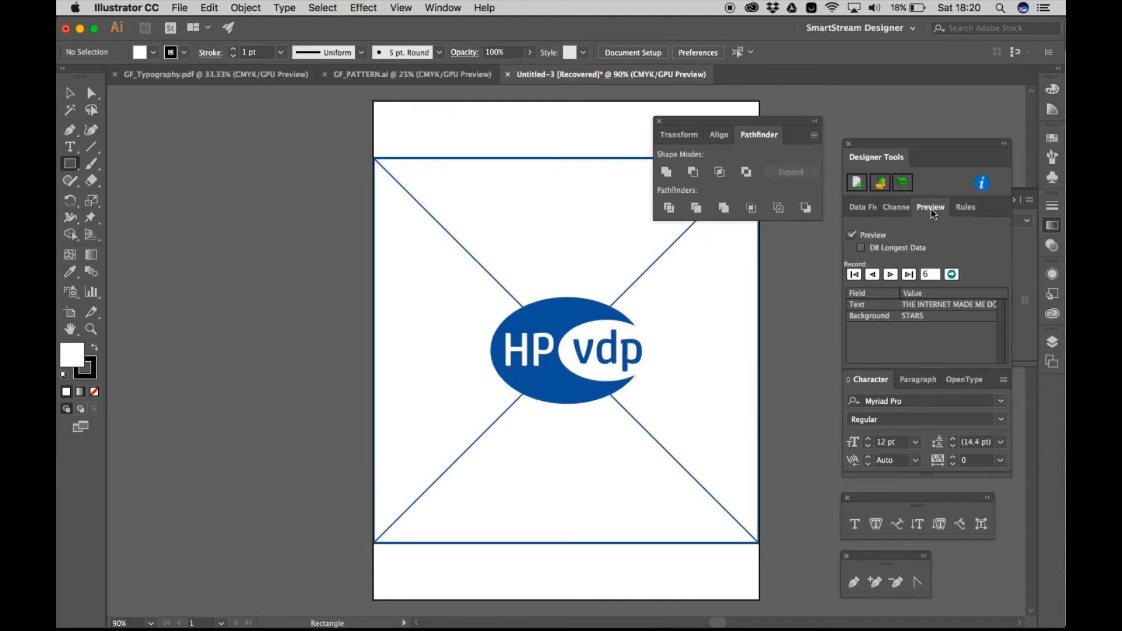
{"action": "left_click", "coordinate": [890, 274]}
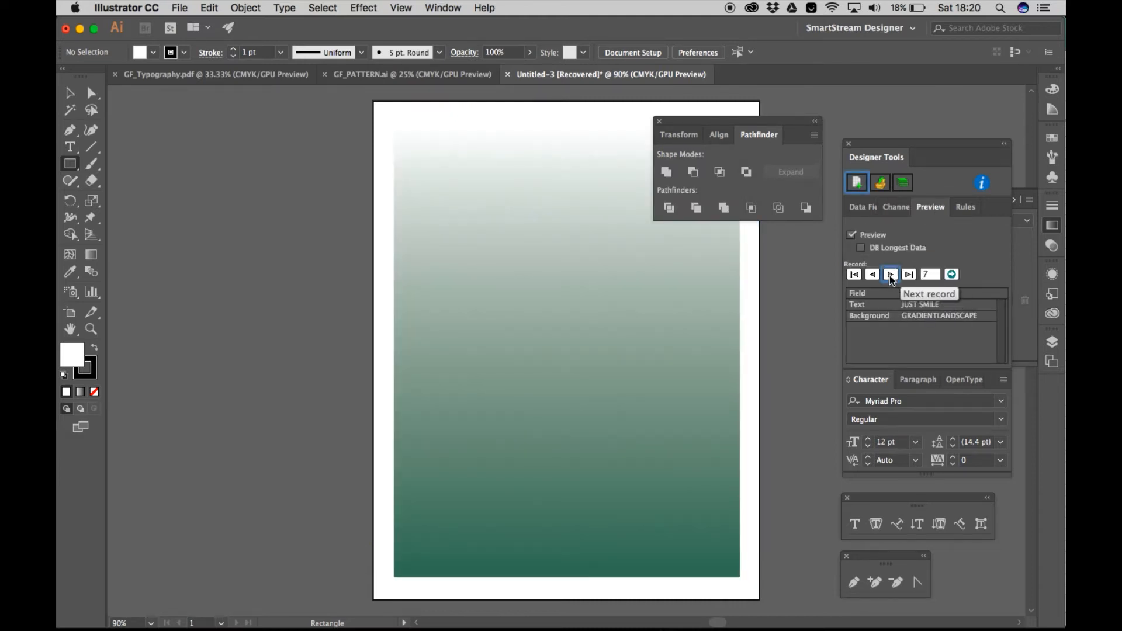
{"action": "left_click", "coordinate": [889, 274]}
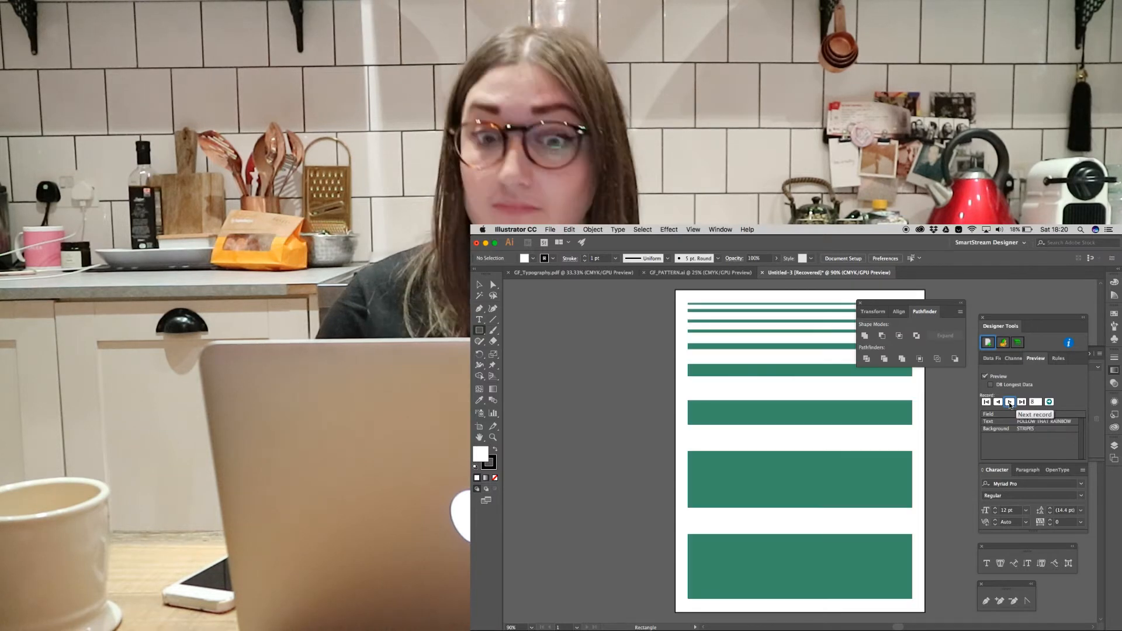
{"action": "left_click", "coordinate": [1009, 401]}
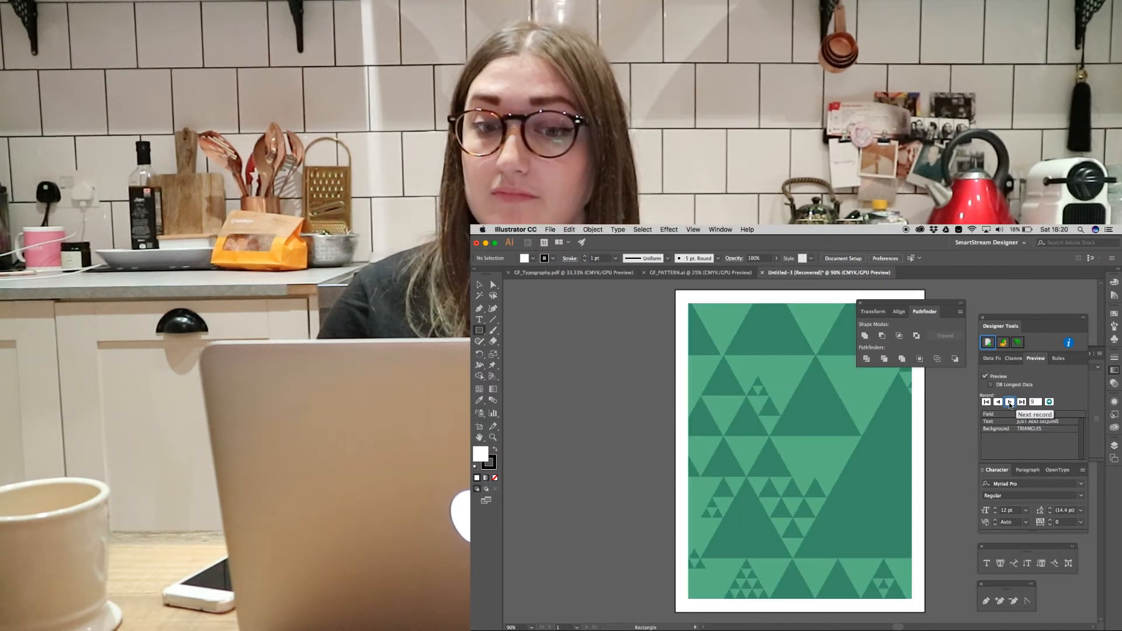
{"action": "left_click", "coordinate": [987, 401]}
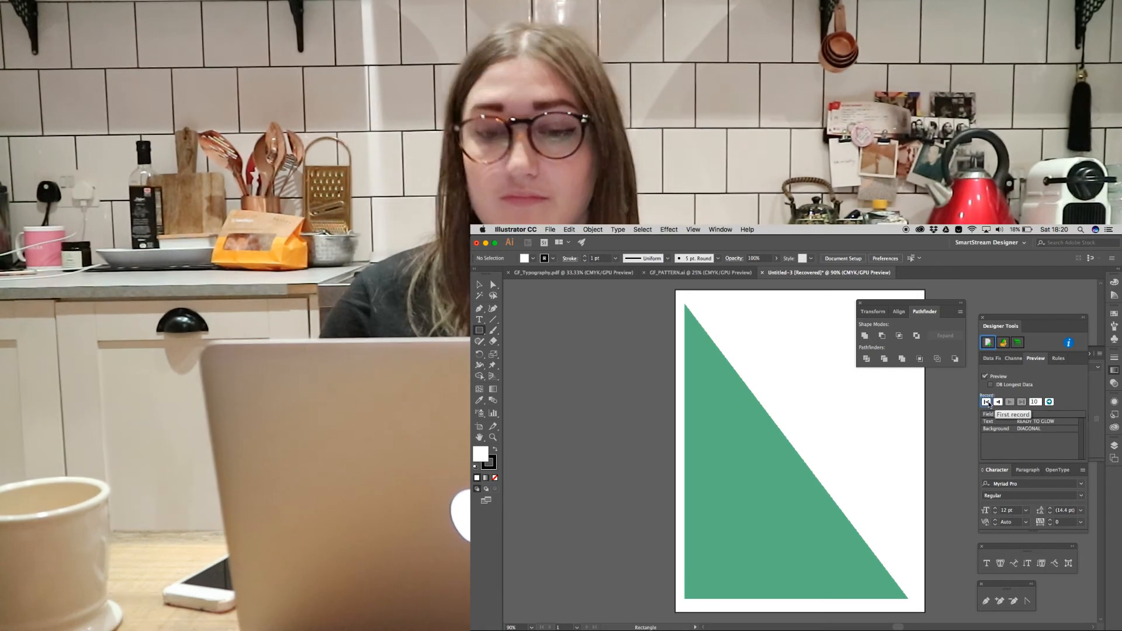
{"action": "left_click", "coordinate": [1009, 401]}
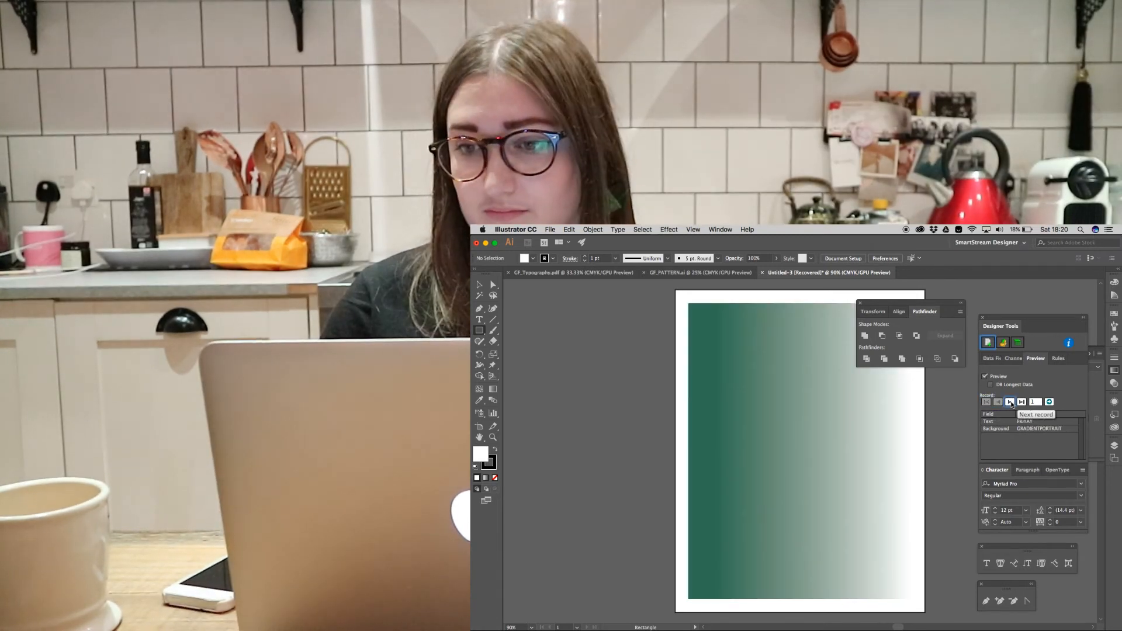
{"action": "left_click", "coordinate": [1010, 401]}
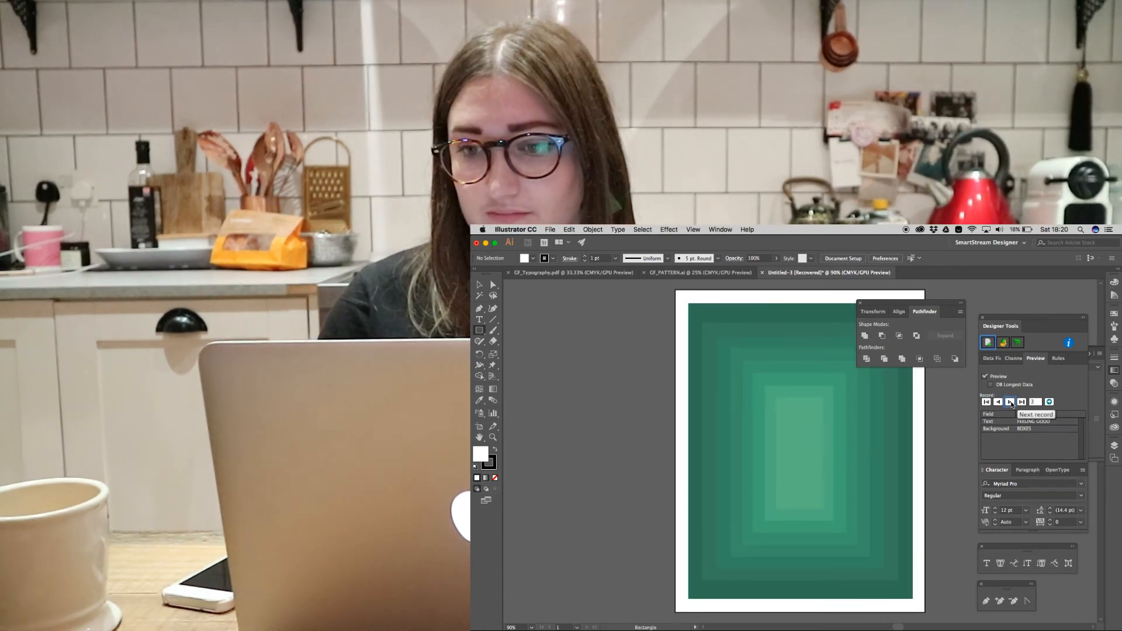
{"action": "left_click", "coordinate": [1010, 401]}
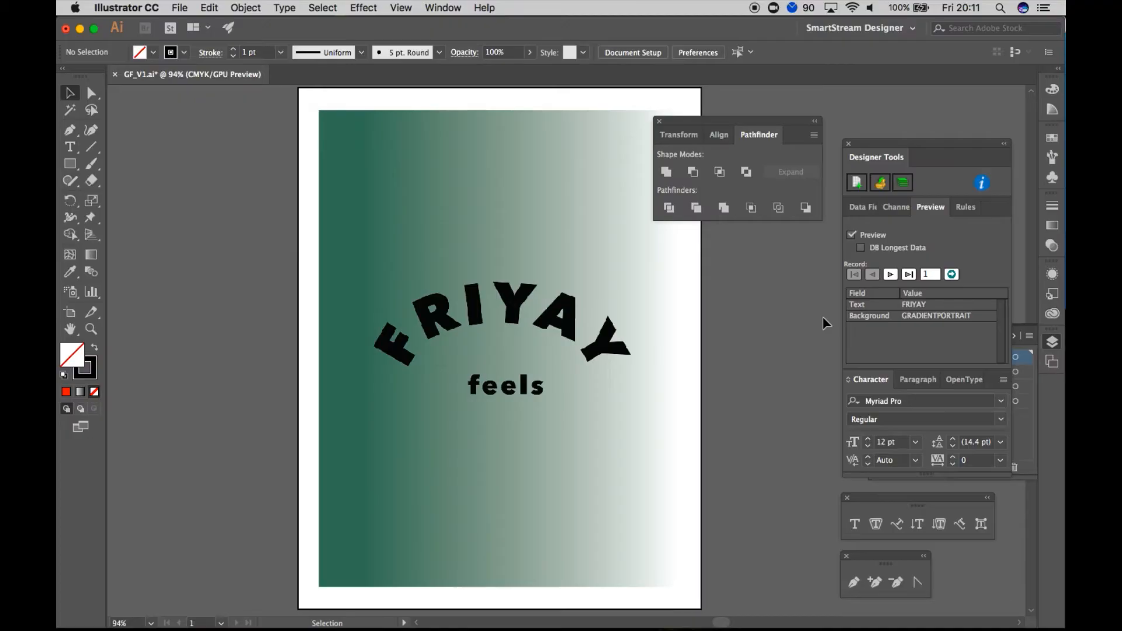
{"action": "mouse_move", "coordinate": [879, 243]}
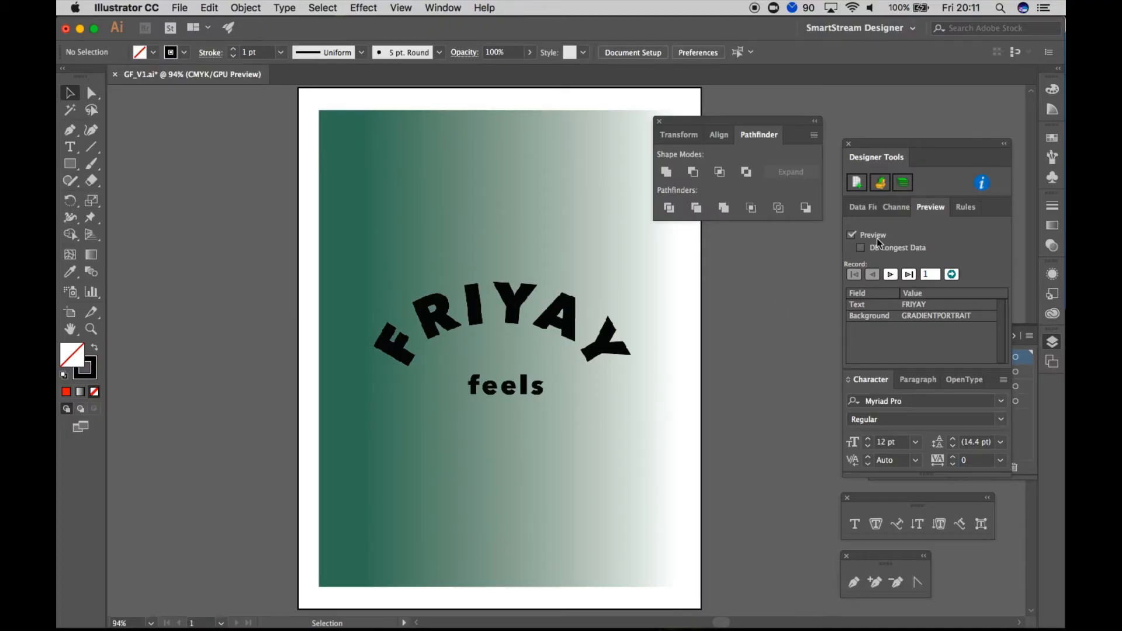
{"action": "mouse_move", "coordinate": [902, 182]}
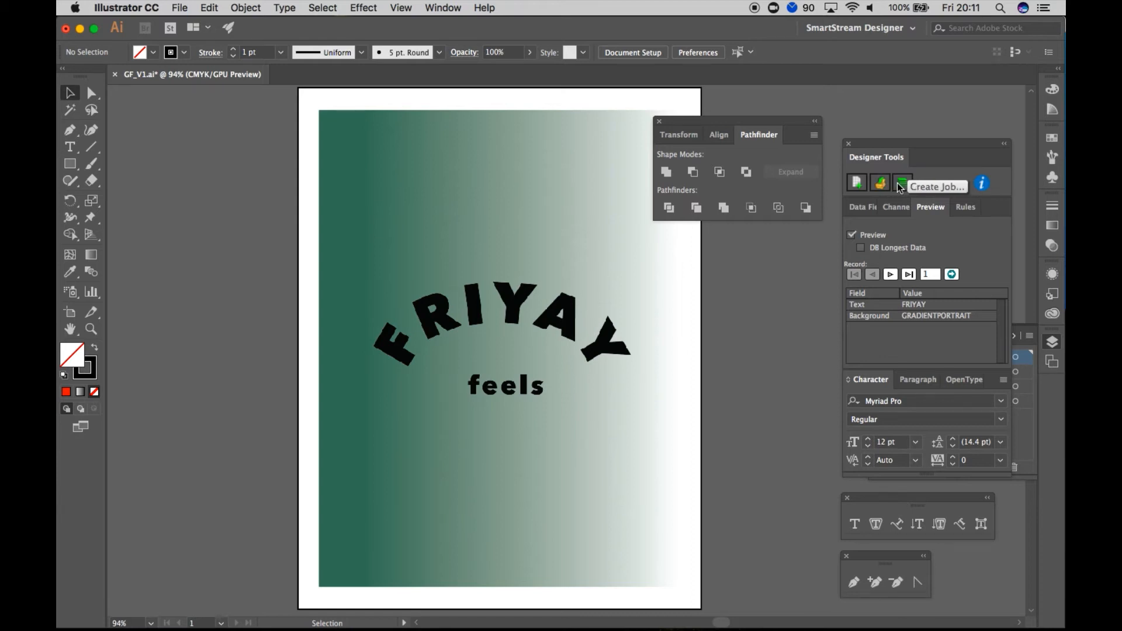
Start a Create Job, save the modified template, and name the output GF_V2
{"action": "left_click", "coordinate": [902, 182]}
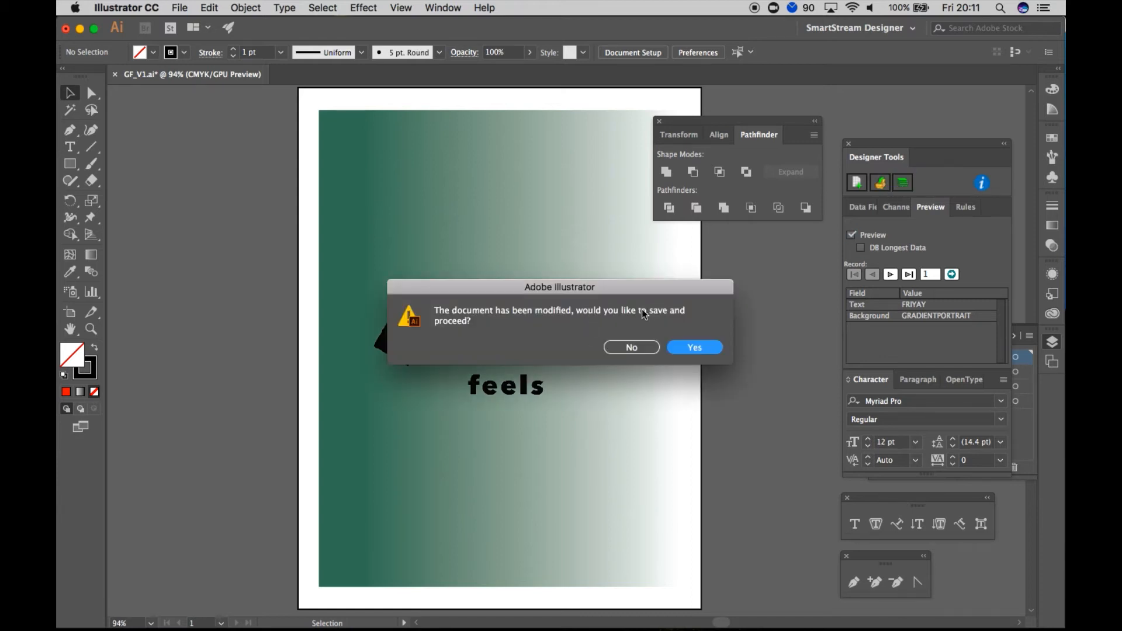
{"action": "left_click", "coordinate": [692, 348]}
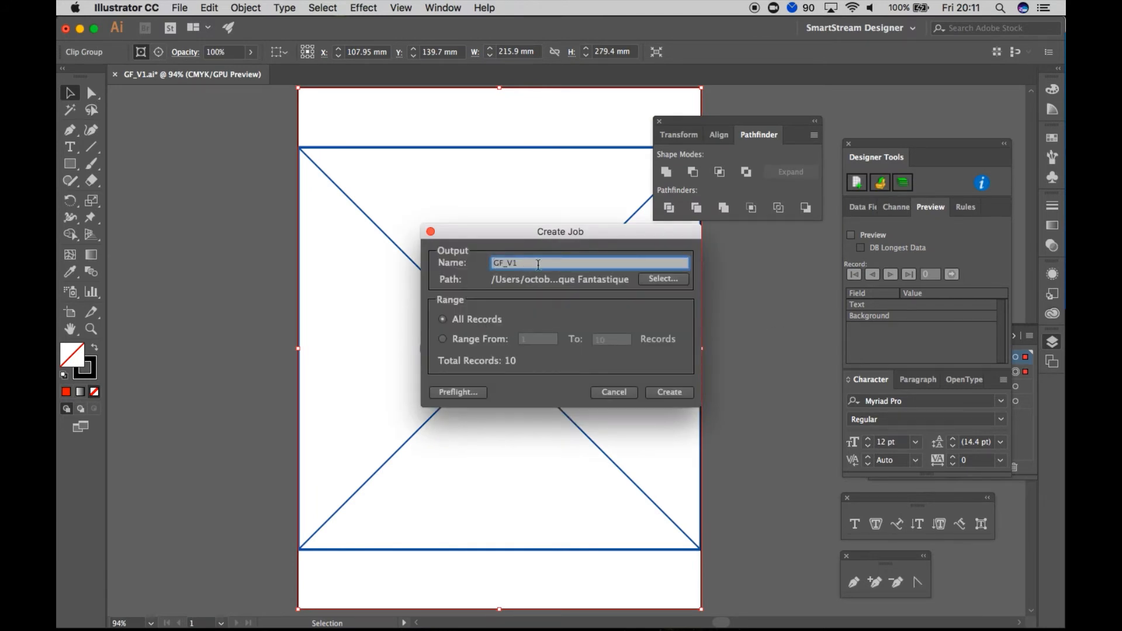
{"action": "type", "text": "GF_V2"}
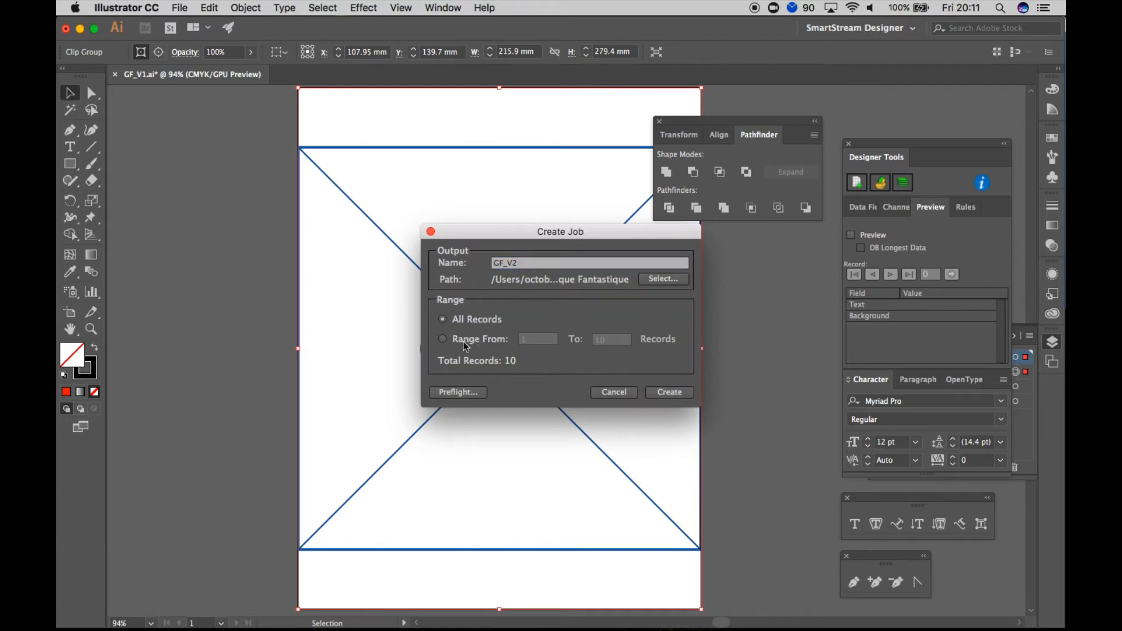
Limit output to 100 records, dismiss the record warning, and replace the existing output file
{"action": "left_click", "coordinate": [442, 339]}
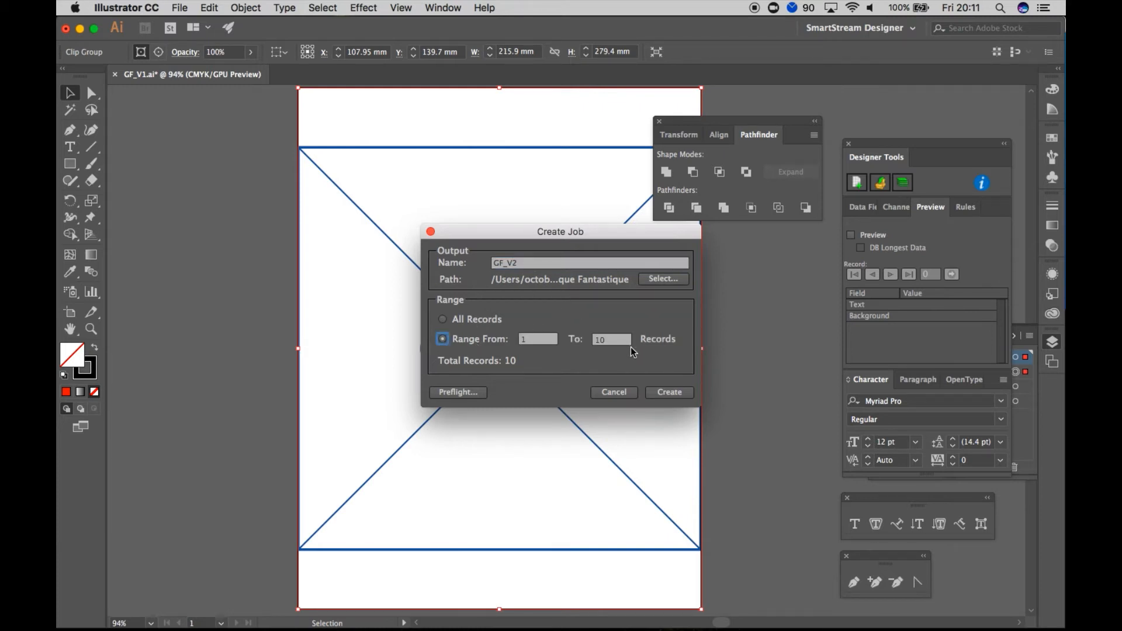
{"action": "type", "text": "100"}
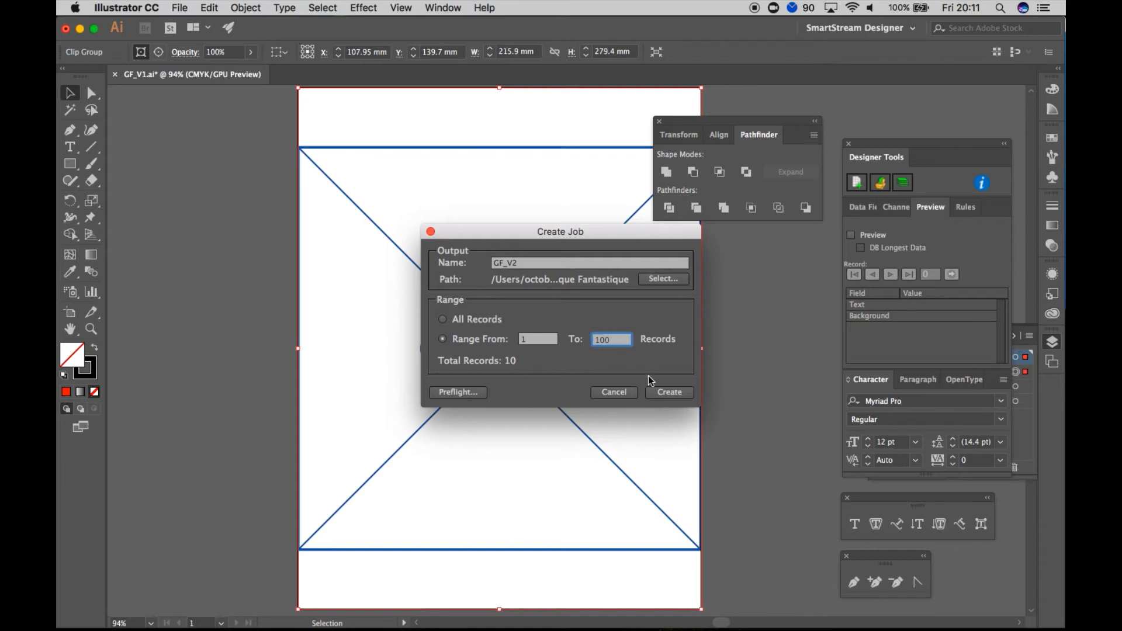
{"action": "left_click", "coordinate": [668, 392]}
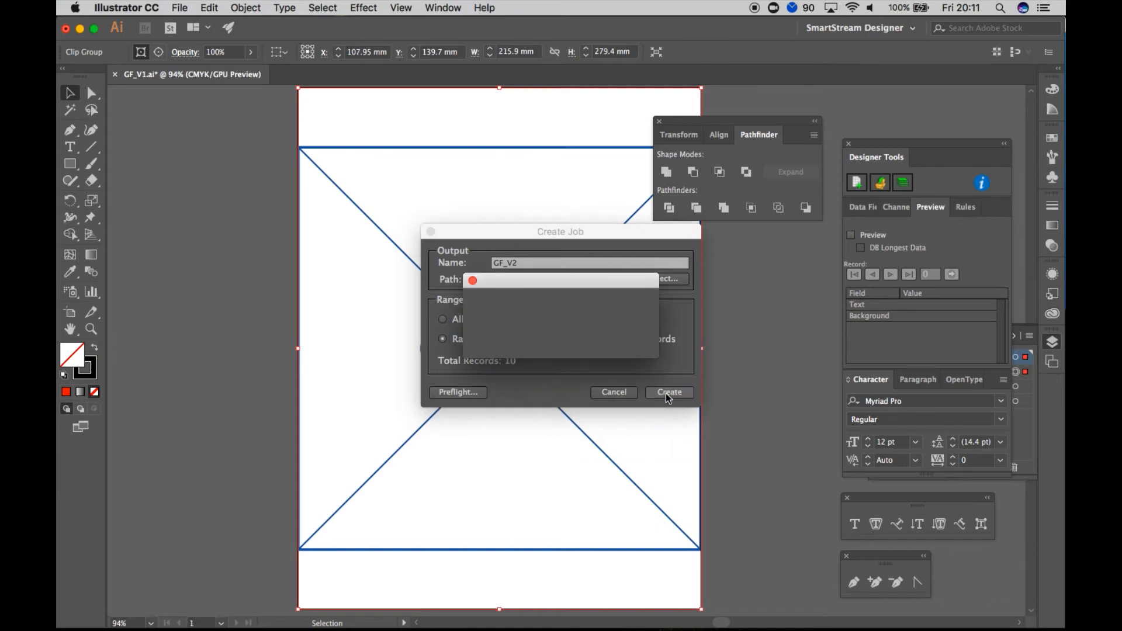
{"action": "left_click", "coordinate": [668, 392]}
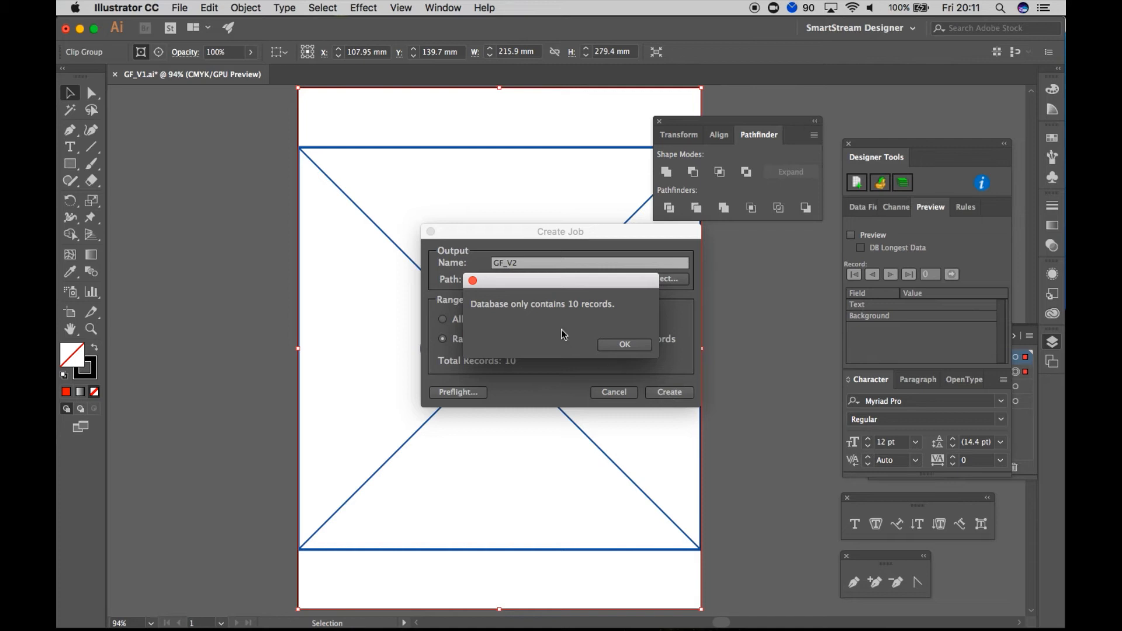
{"action": "left_click", "coordinate": [623, 344]}
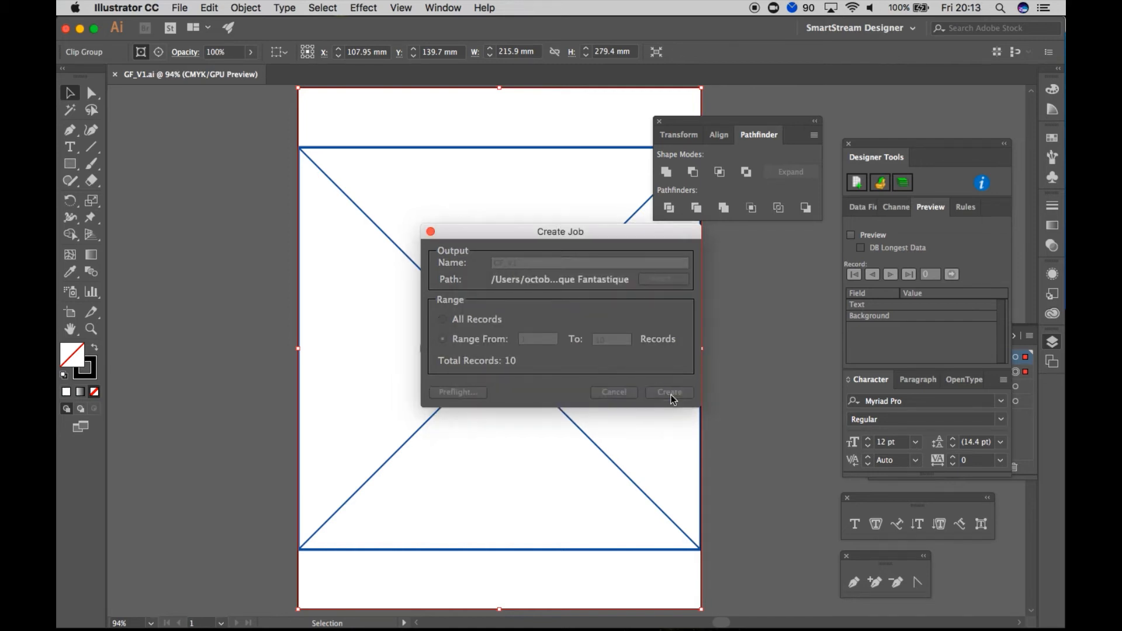
{"action": "left_click", "coordinate": [668, 393]}
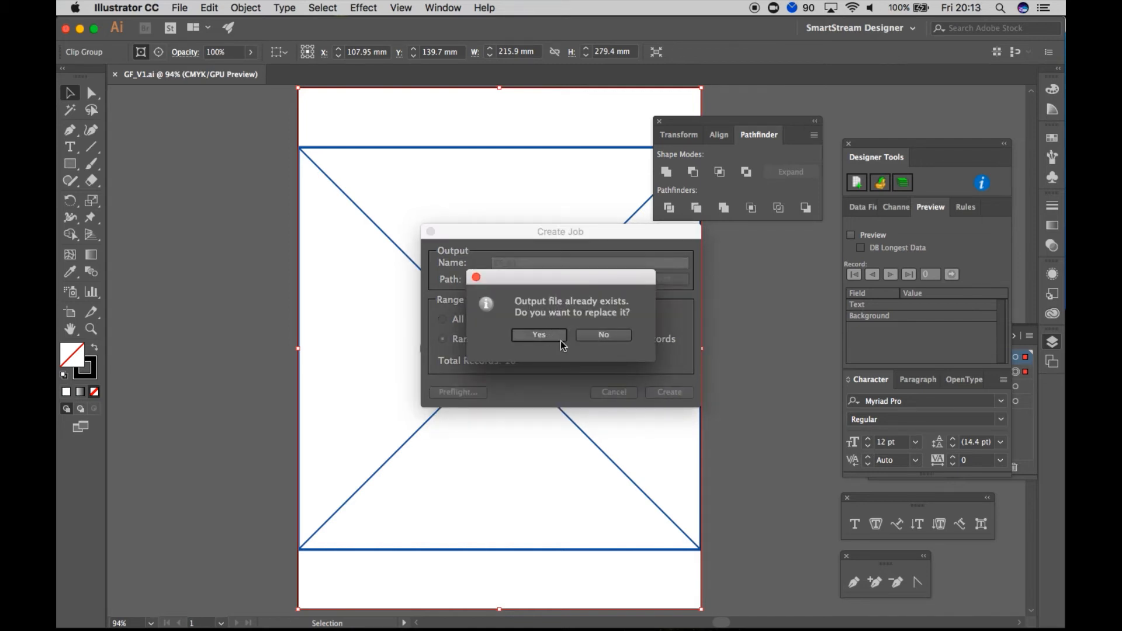
{"action": "left_click", "coordinate": [538, 334]}
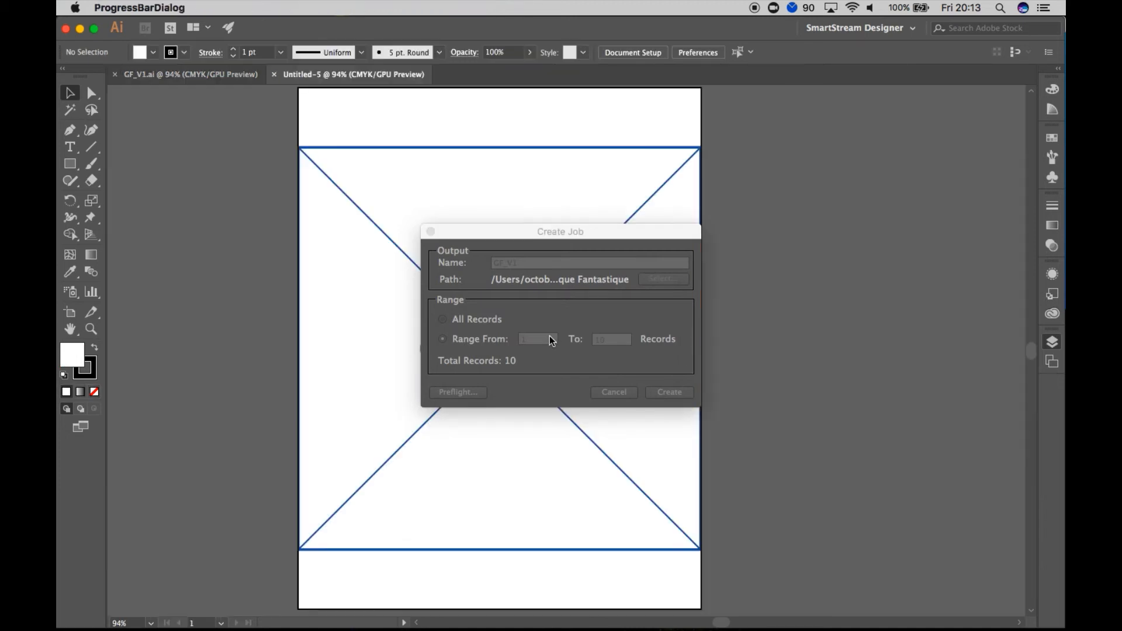
Let the merge job finish so GF_V2.pdf is produced
{"action": "left_click", "coordinate": [668, 391]}
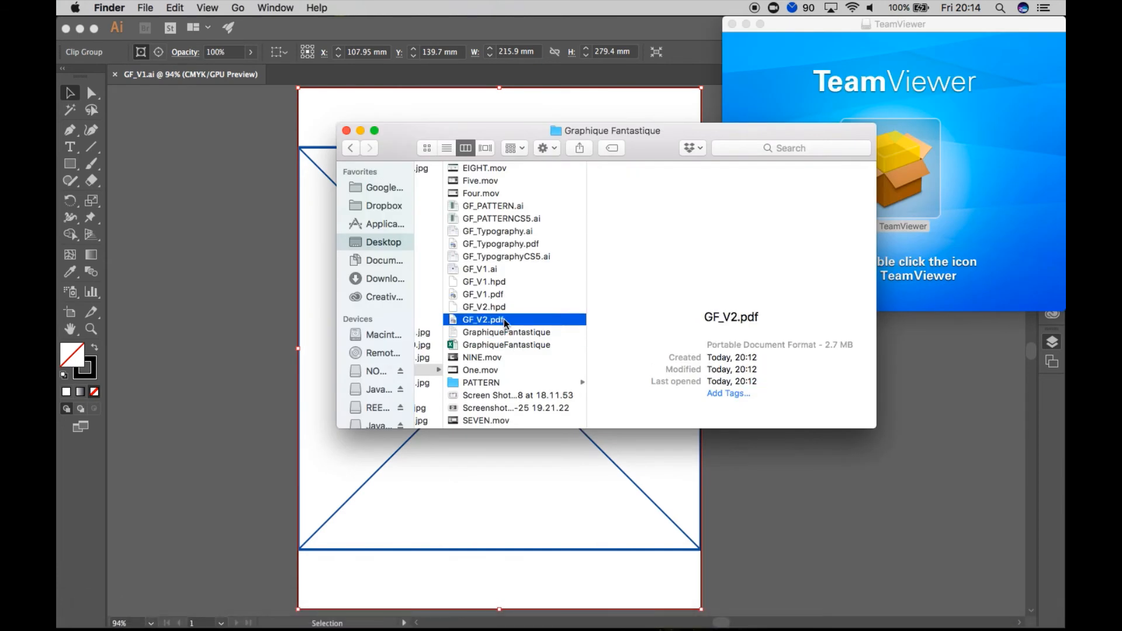
Quick Look the generated GF_V2 PDF and view the live everyday in COLOUR page
{"action": "left_click", "coordinate": [483, 294]}
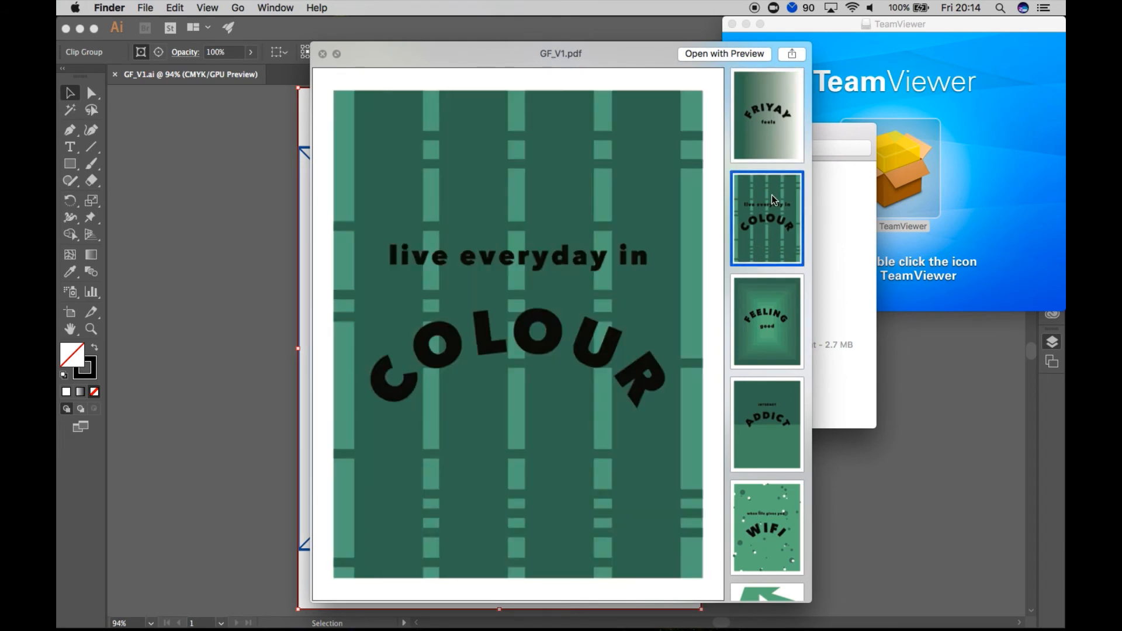
{"action": "left_click", "coordinate": [765, 498]}
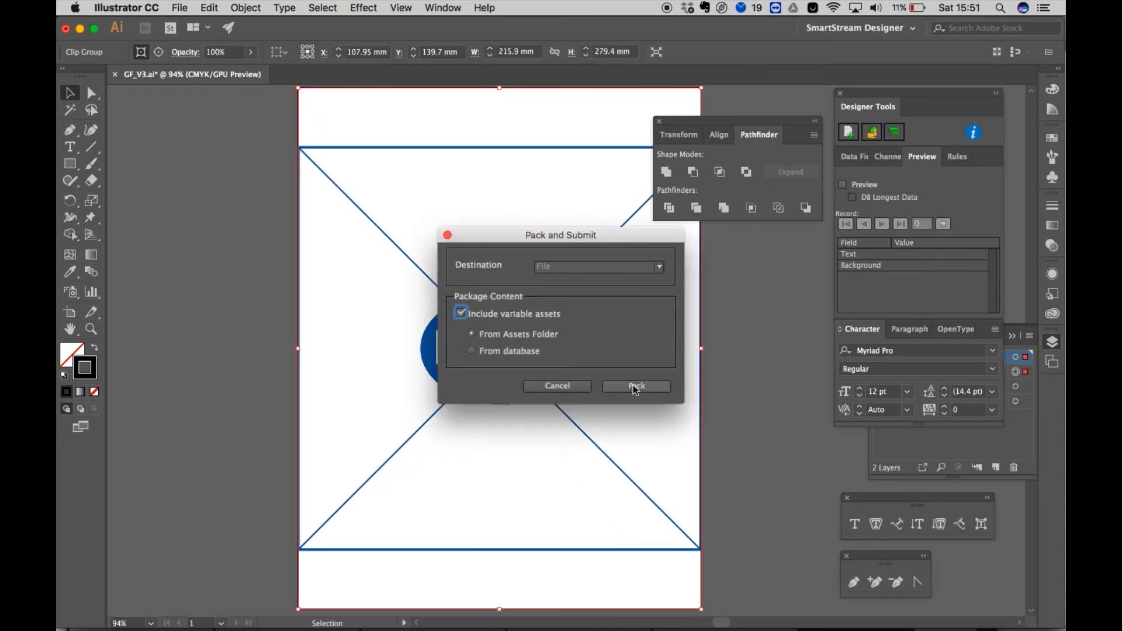
Pack the template with its assets, then save and create the GF_V8 job for all records
{"action": "left_click", "coordinate": [635, 386]}
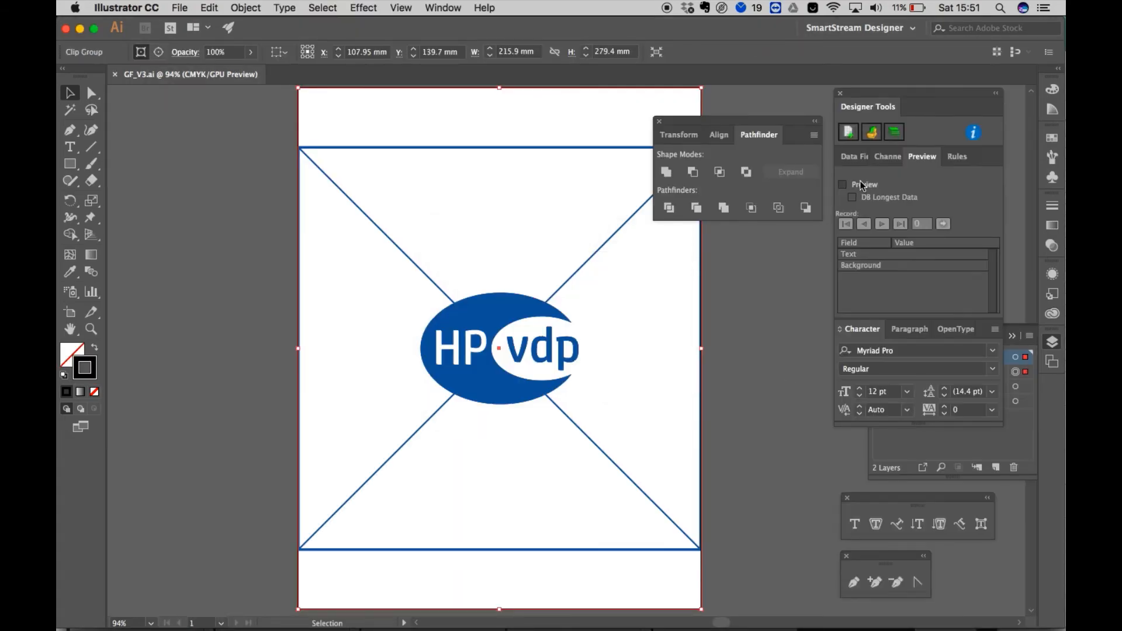
{"action": "left_click", "coordinate": [843, 184]}
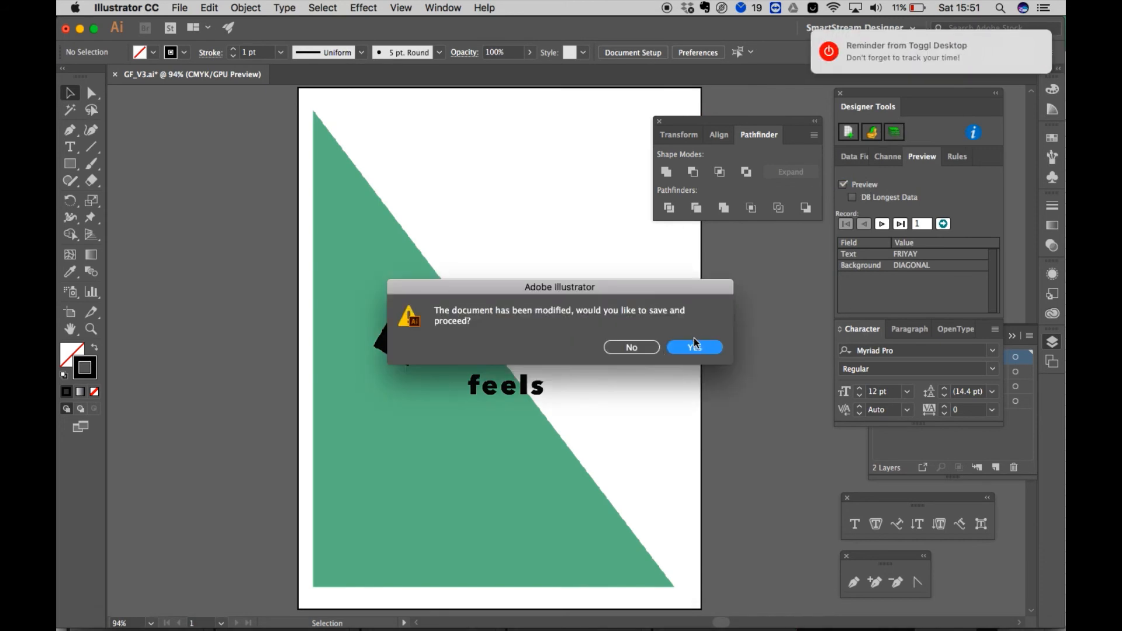
{"action": "left_click", "coordinate": [694, 347]}
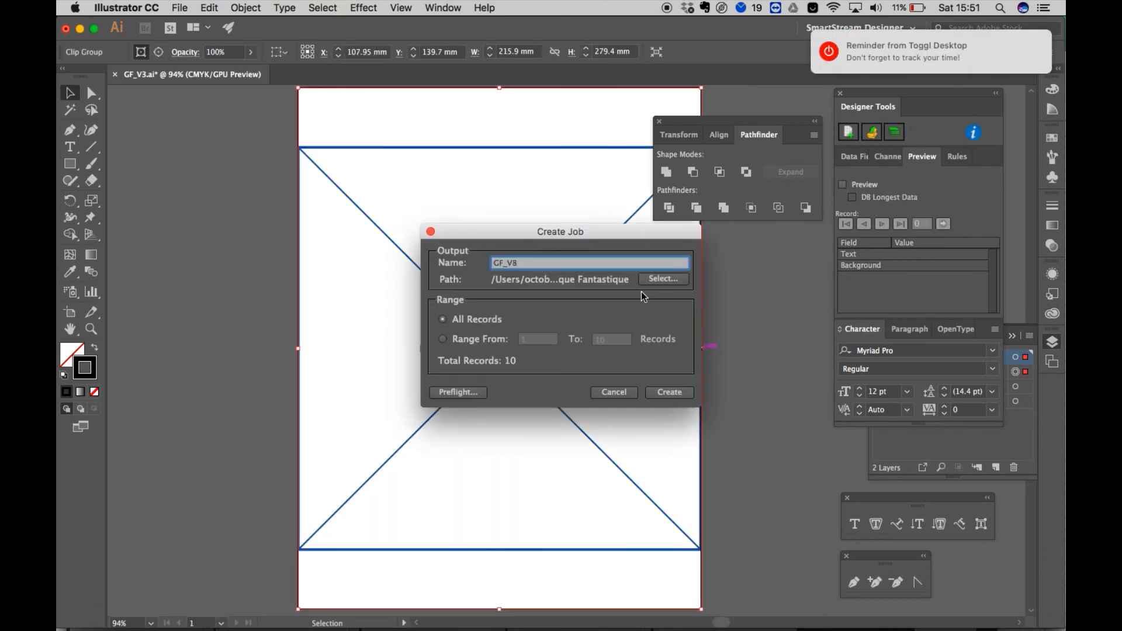
{"action": "left_click", "coordinate": [667, 392]}
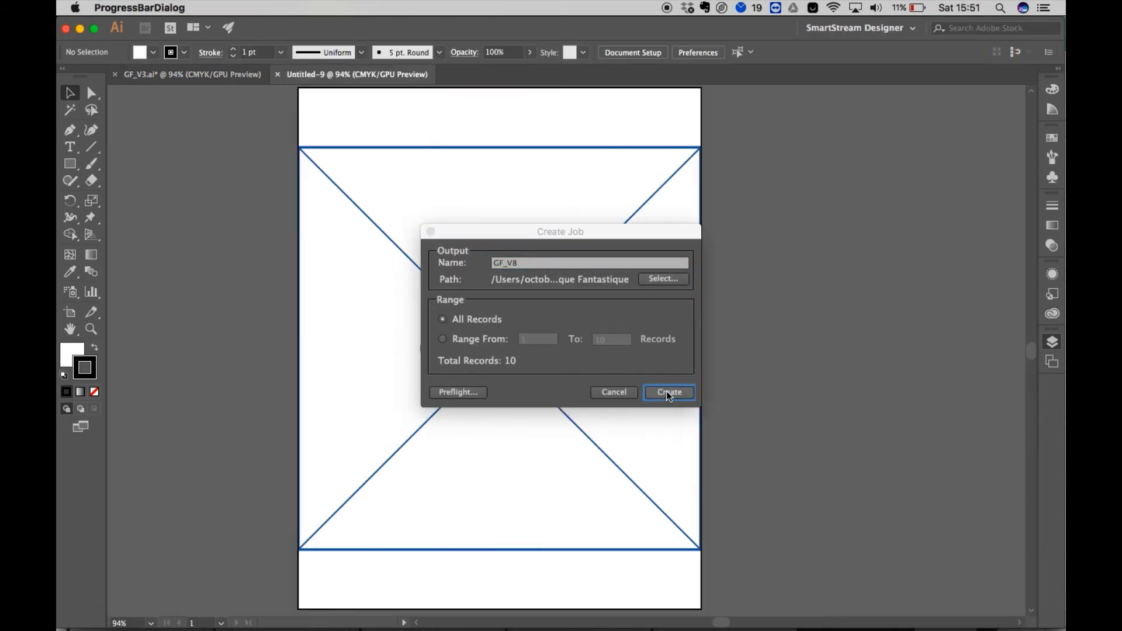
{"action": "left_click", "coordinate": [668, 392]}
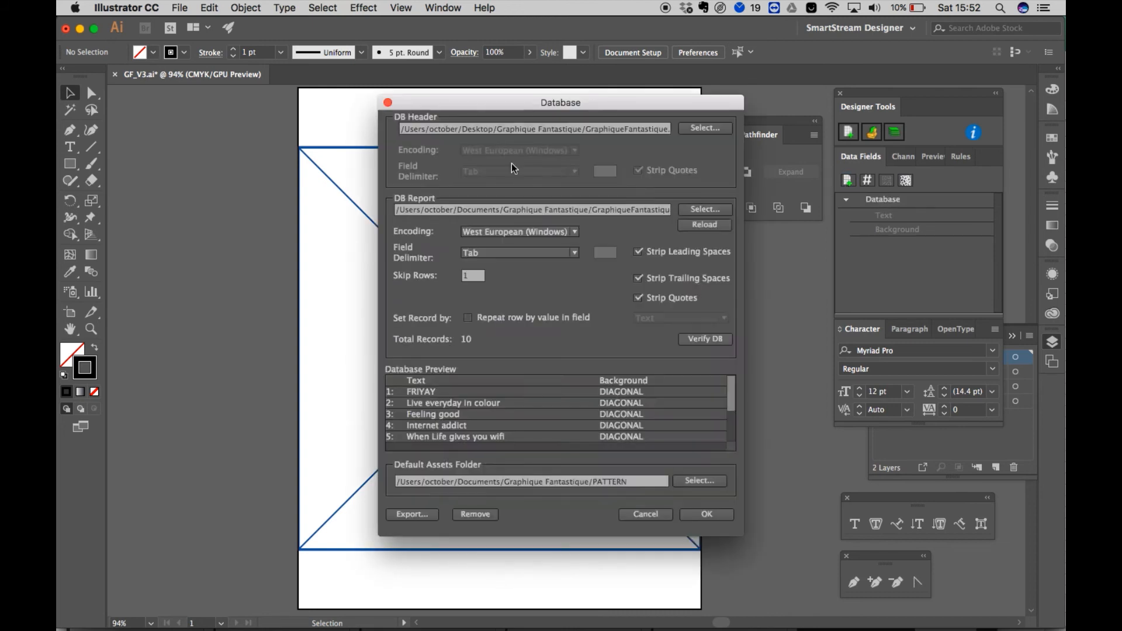
Close the Database settings and save the template to continue packing
{"action": "left_click", "coordinate": [705, 514]}
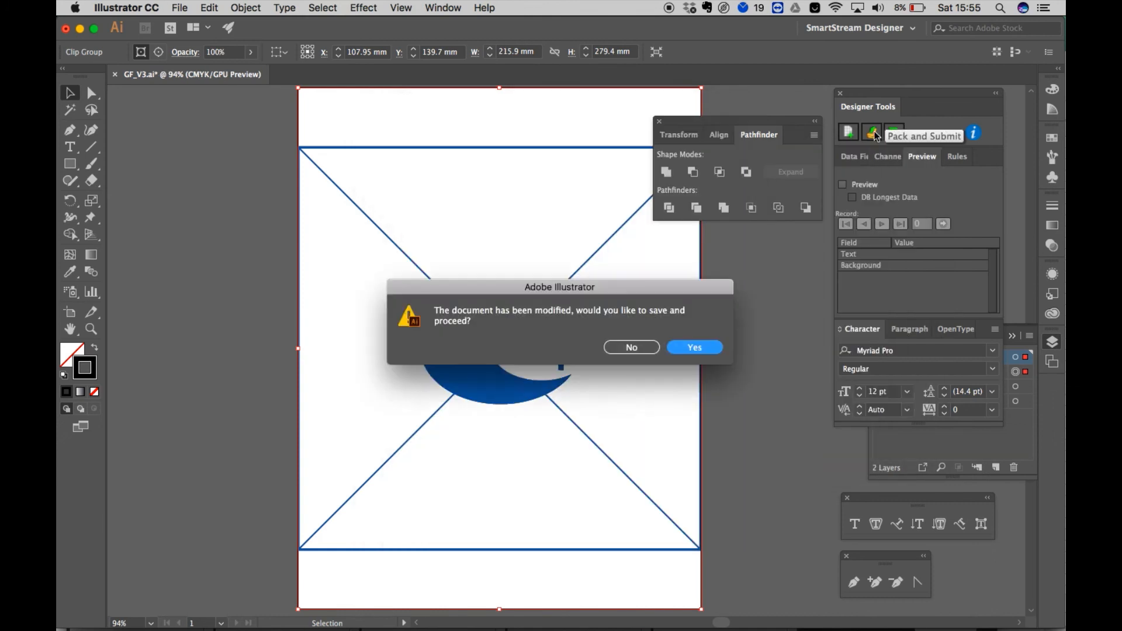
{"action": "left_click", "coordinate": [692, 348]}
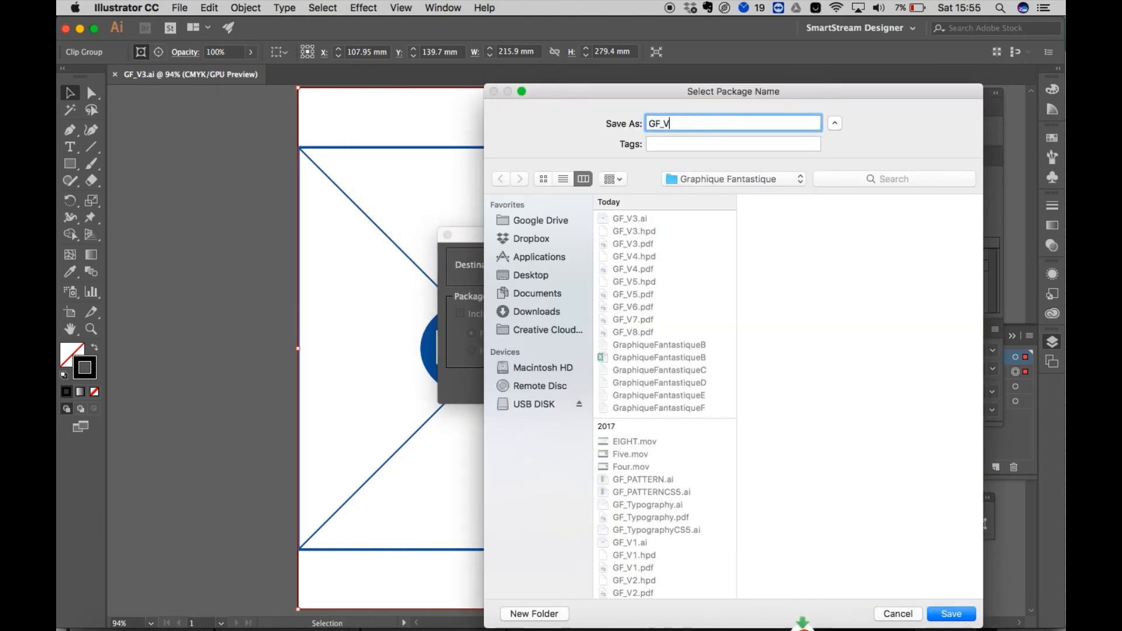